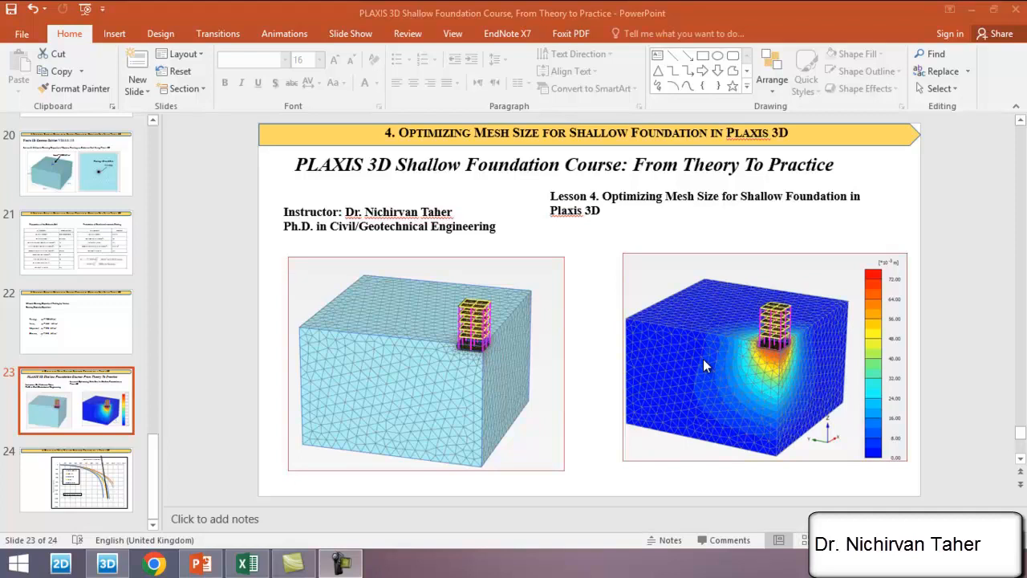
pyautogui.moveTo(625, 275)
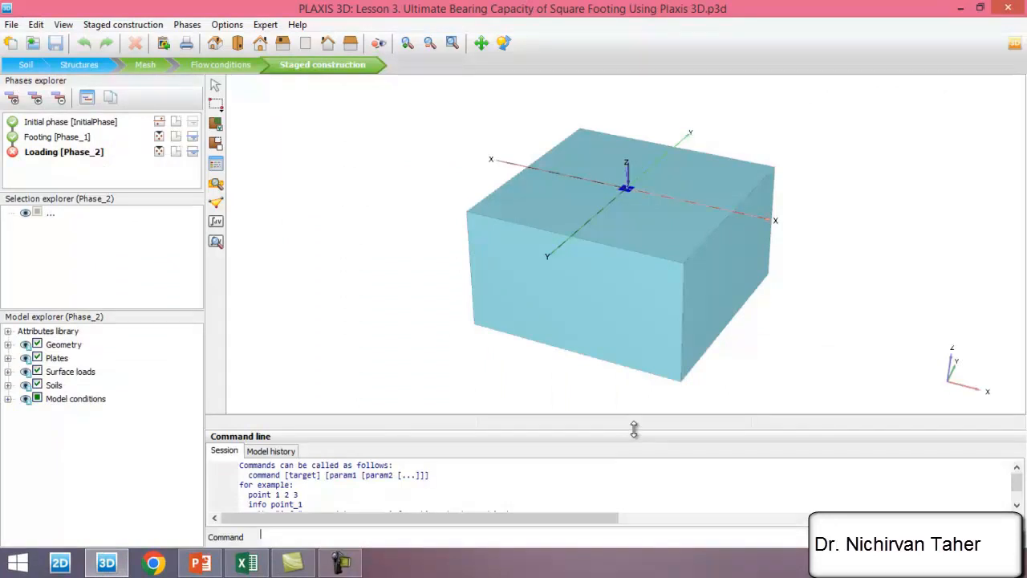
# Collapse the Command line pane so the footing model fills the view, and open the File menu
pyautogui.moveTo(633, 429); pyautogui.dragTo(634, 533)
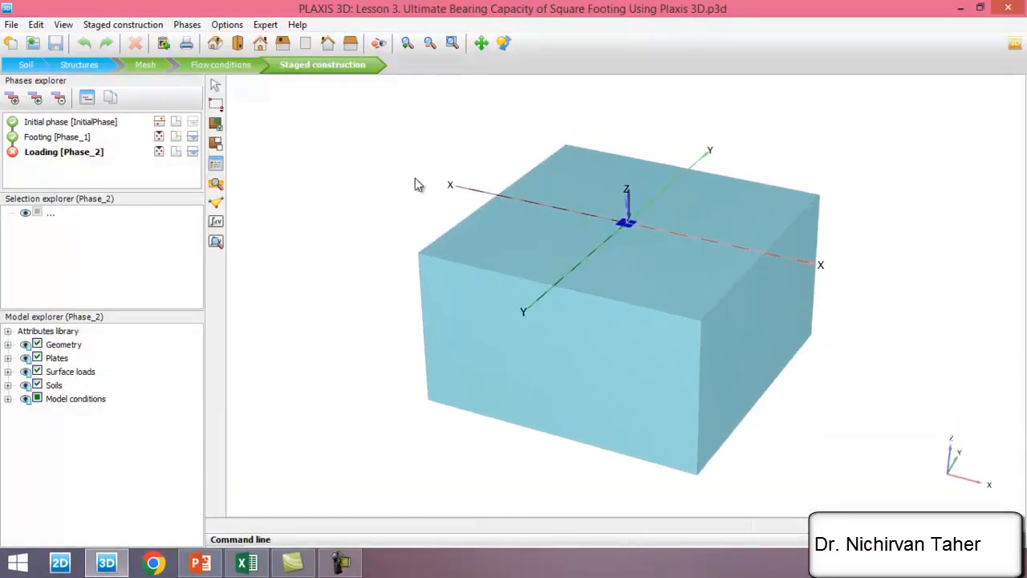
pyautogui.moveTo(471, 192)
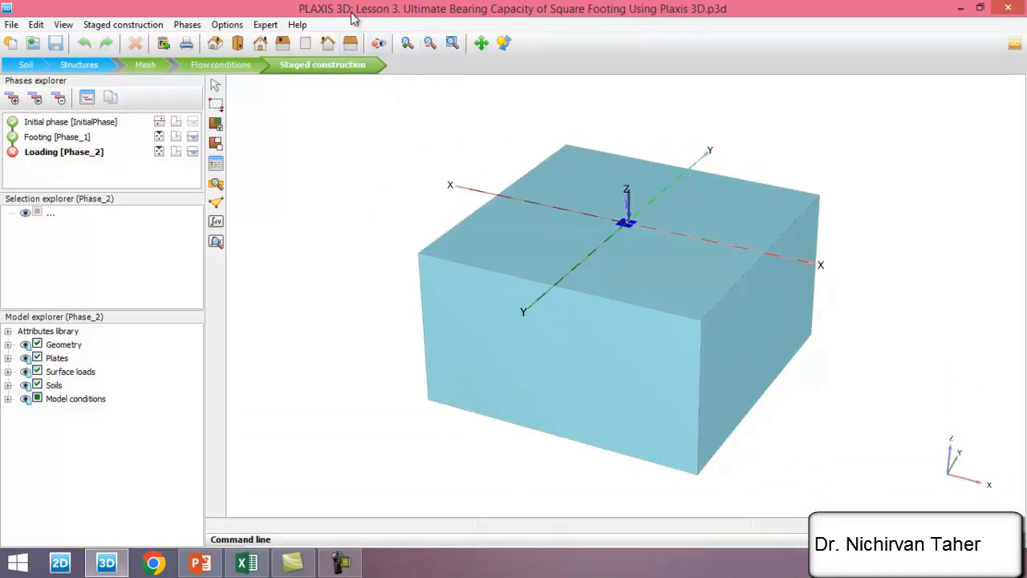
pyautogui.moveTo(400, 237)
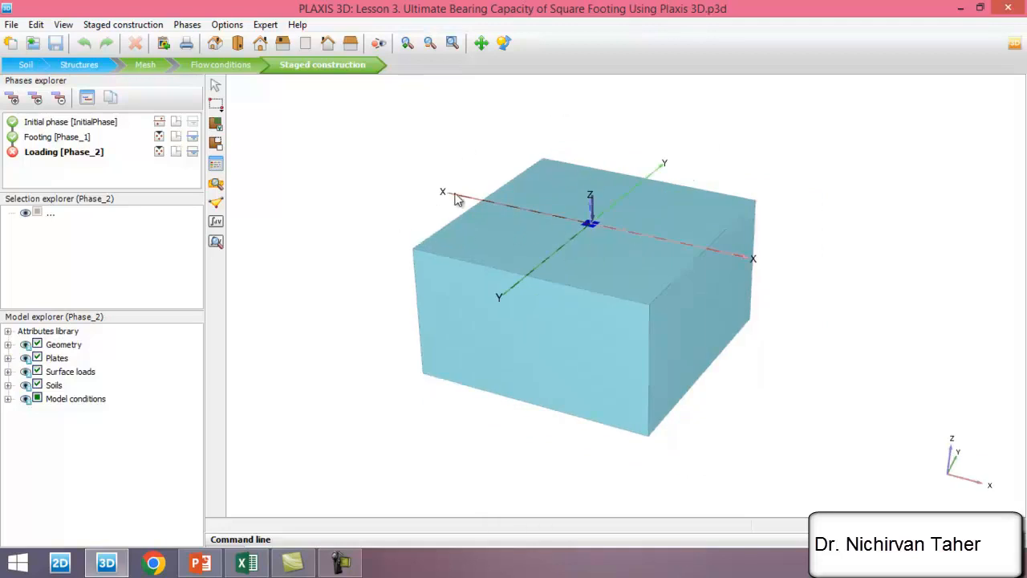
pyautogui.click(11, 24)
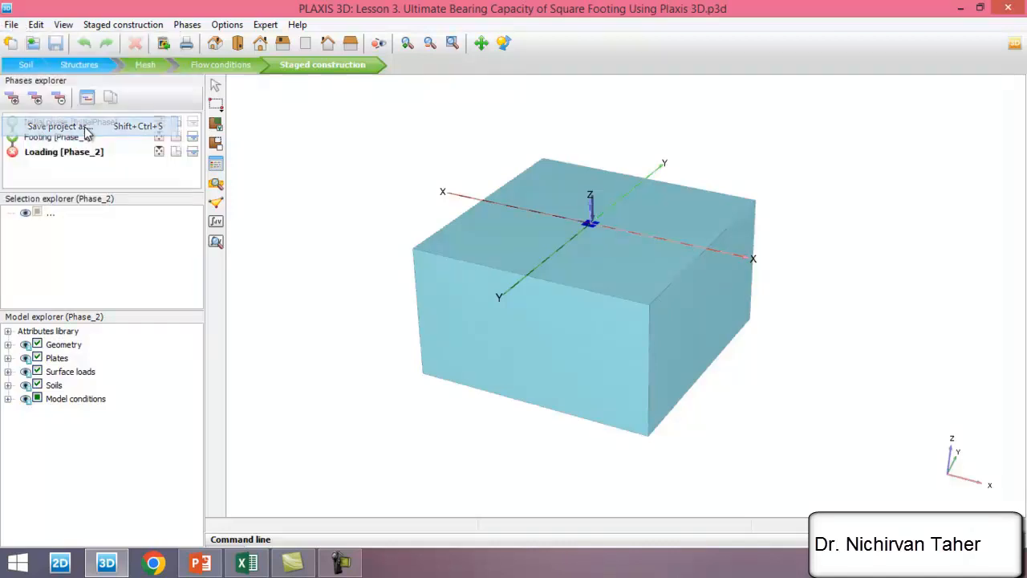
# Save the project as 'Lesson 4. Optimizing Mesh Size for Shallow Foundation in Plaxis 3D' in the Lesson 4 folder
pyautogui.click(57, 126)
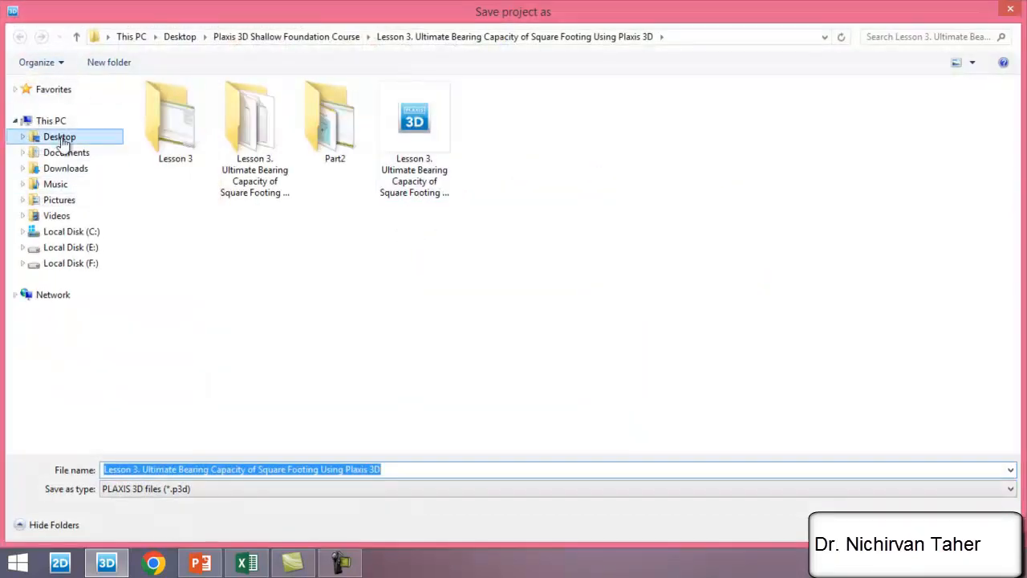
pyautogui.click(59, 136)
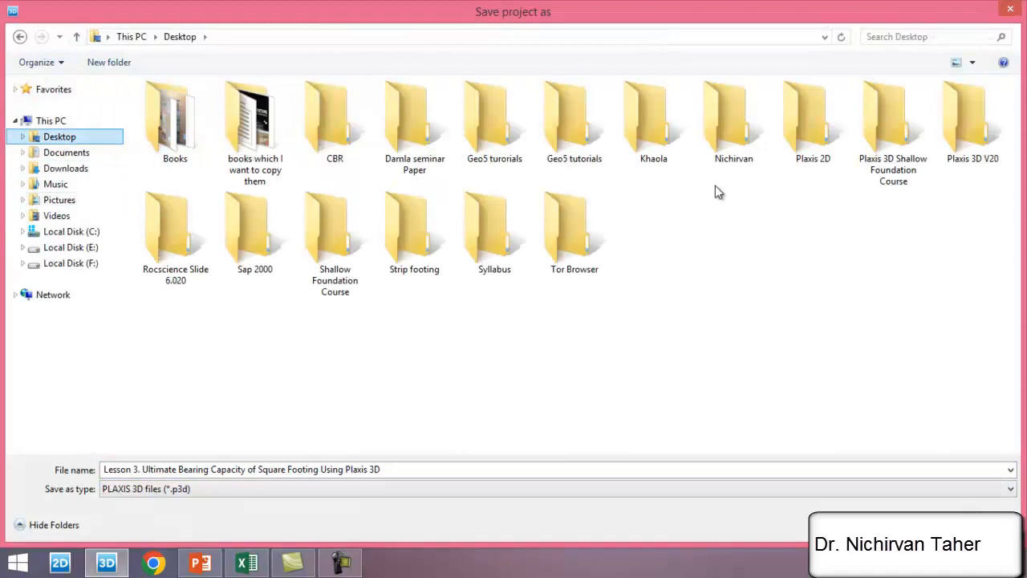
pyautogui.doubleClick(893, 120)
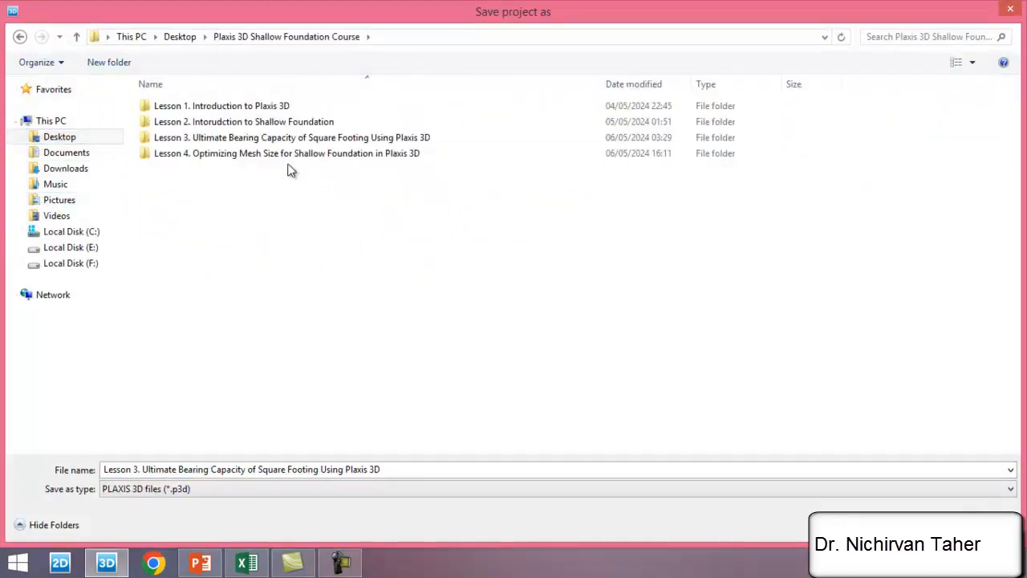
pyautogui.rightClick(287, 153)
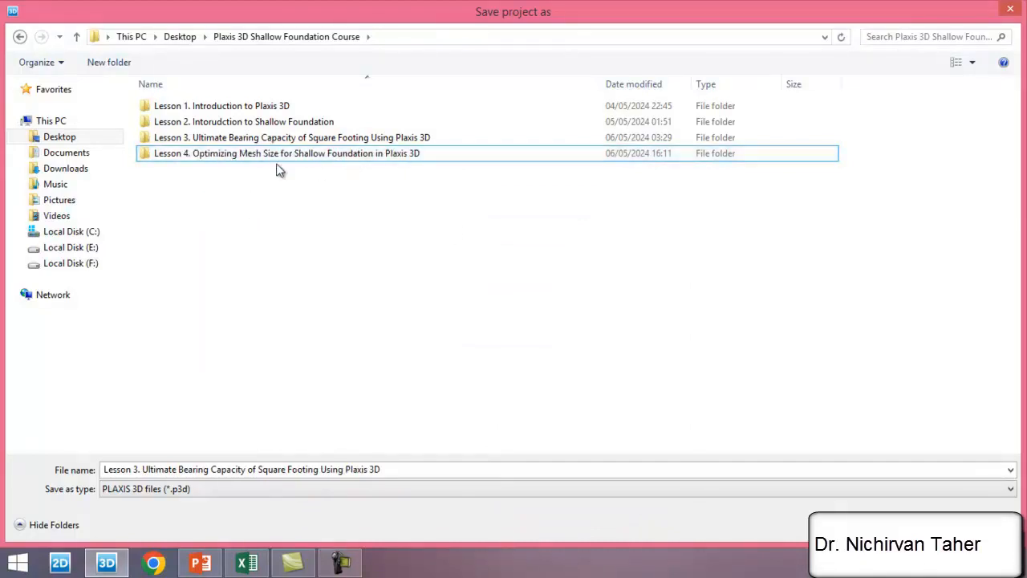
pyautogui.doubleClick(287, 153)
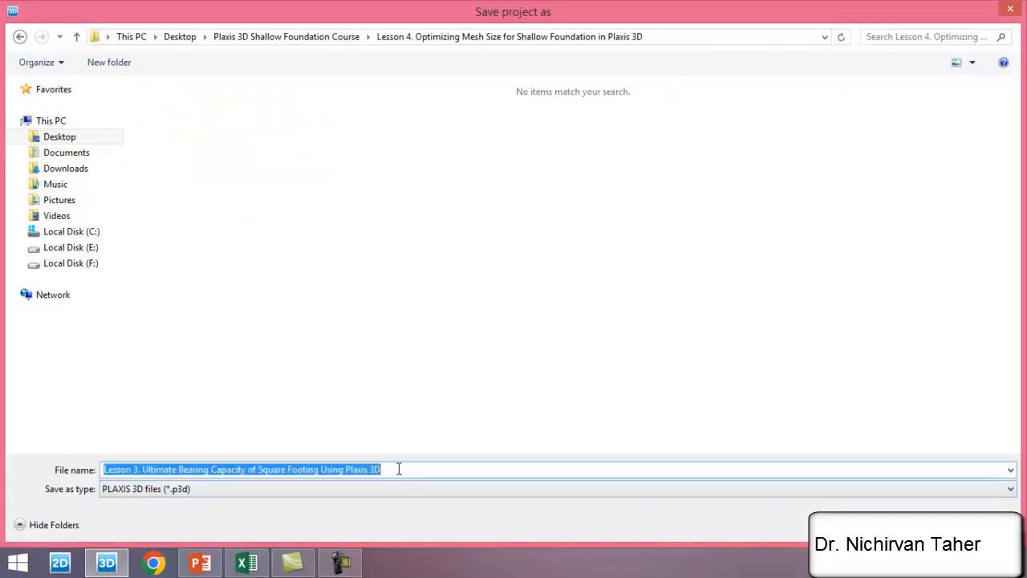
pyautogui.write('Lesson 4. Optimizing Mesh Size for Shallow Foundation in Plaxis 3D')
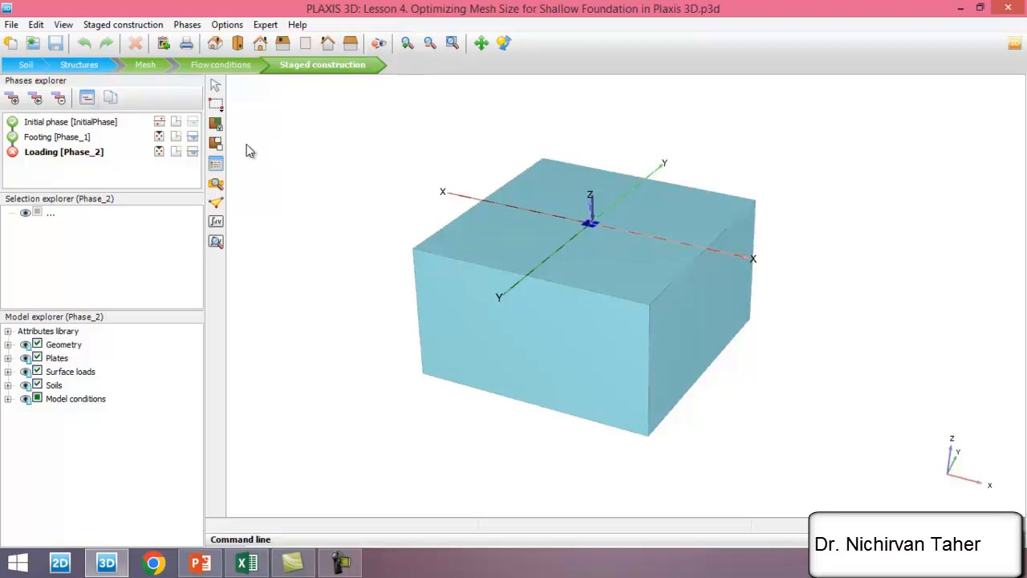
pyautogui.moveTo(333, 176)
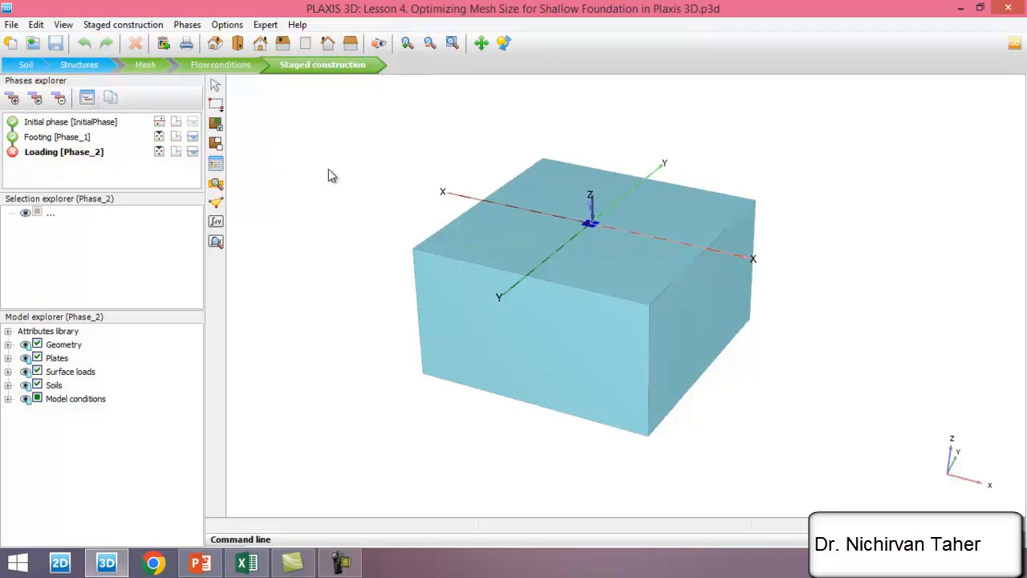
pyautogui.moveTo(256, 198)
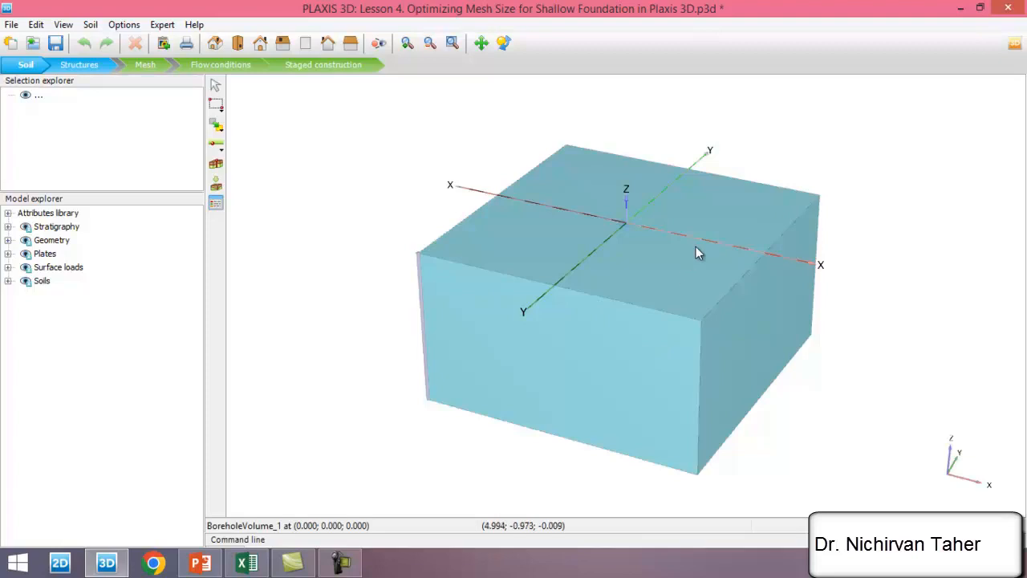
pyautogui.moveTo(489, 196)
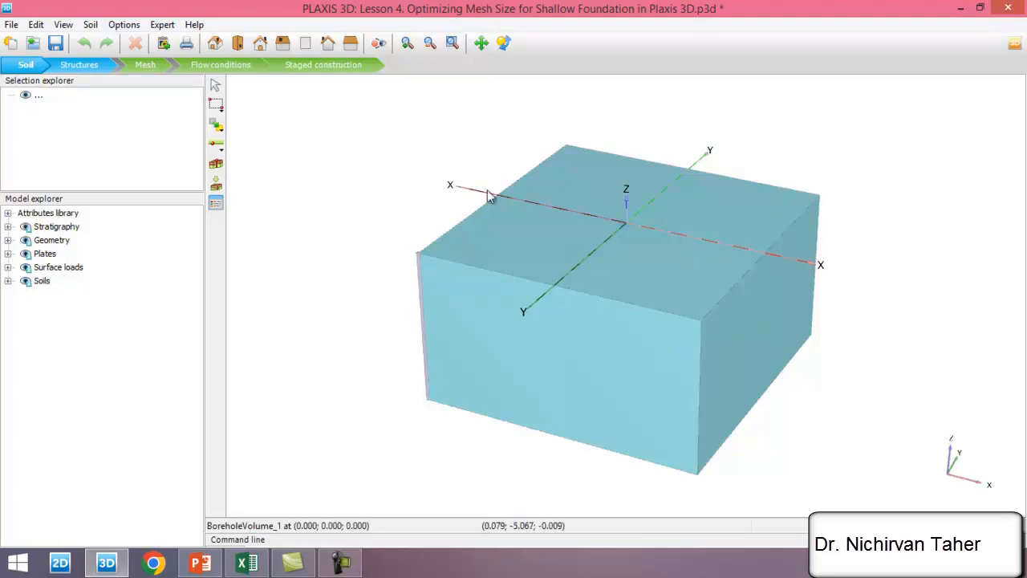
pyautogui.moveTo(630, 178)
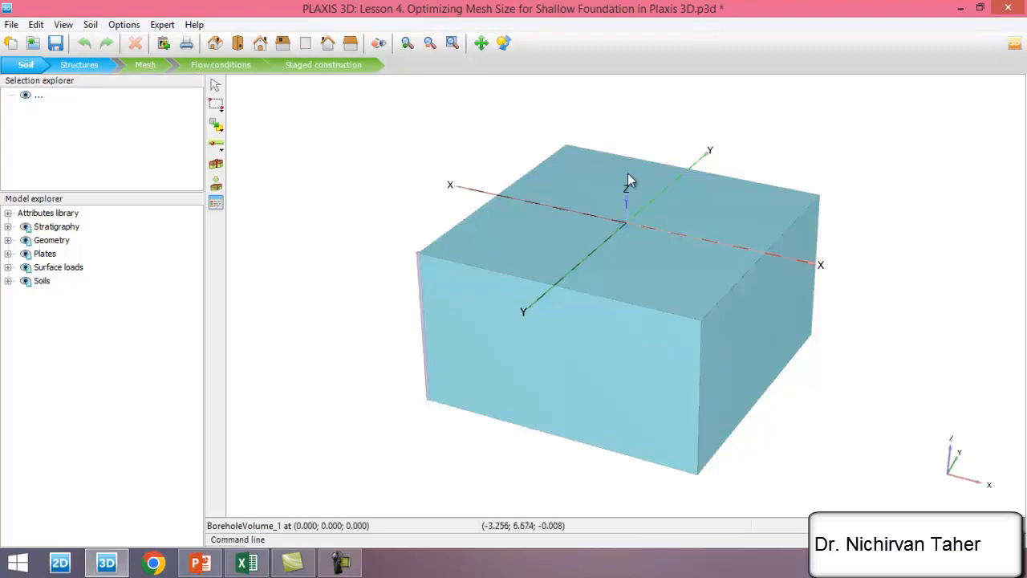
pyautogui.moveTo(325, 214)
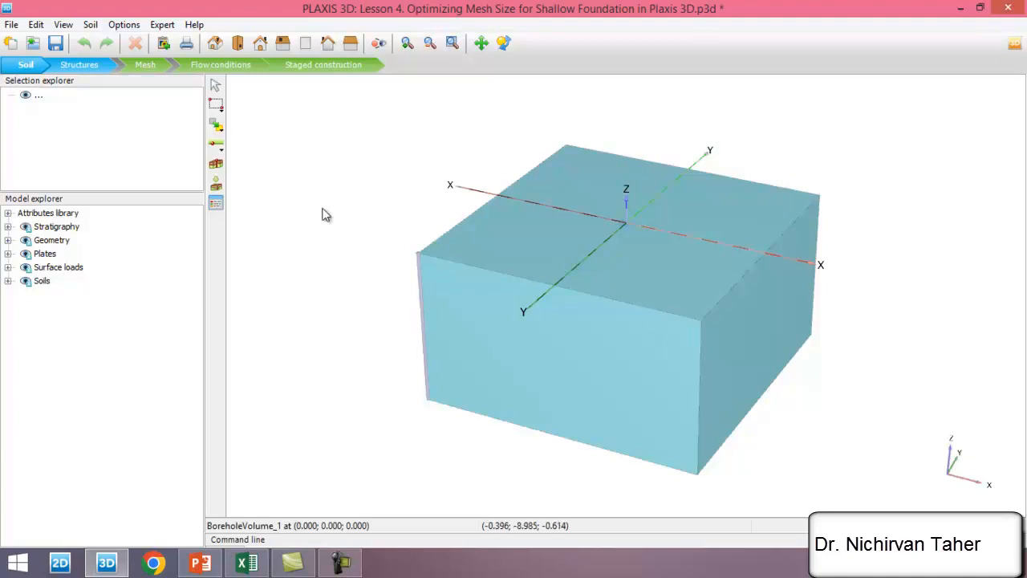
pyautogui.moveTo(651, 333)
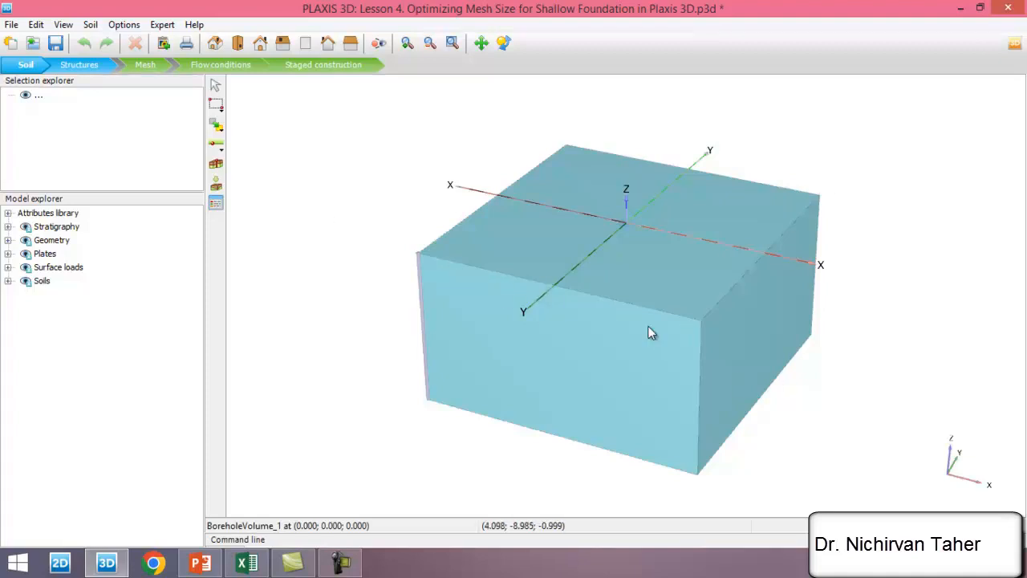
pyautogui.moveTo(545, 319)
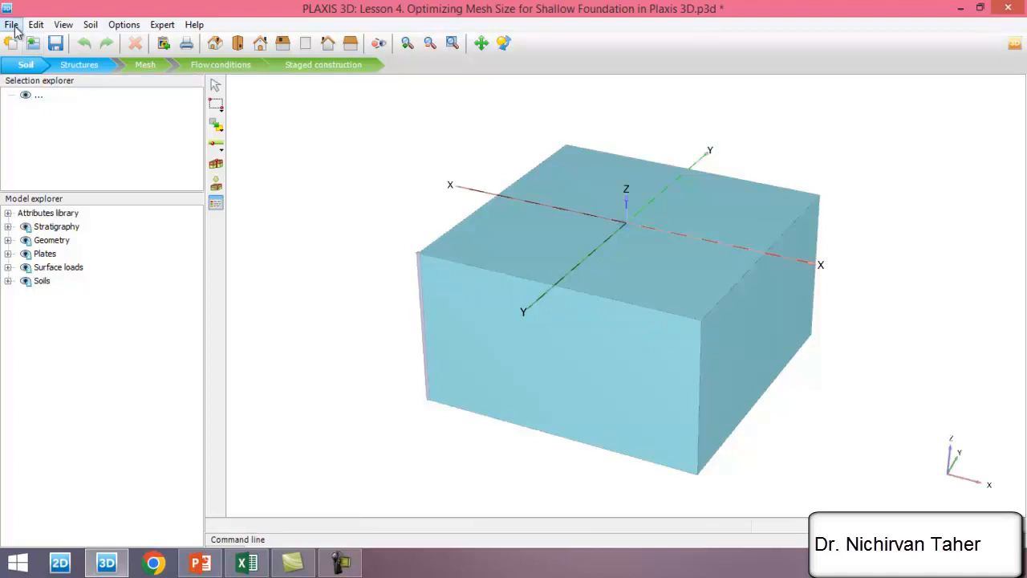
# In Project properties, set xmin and ymin to -6 and xmax and ymax to 6
pyautogui.click(12, 24)
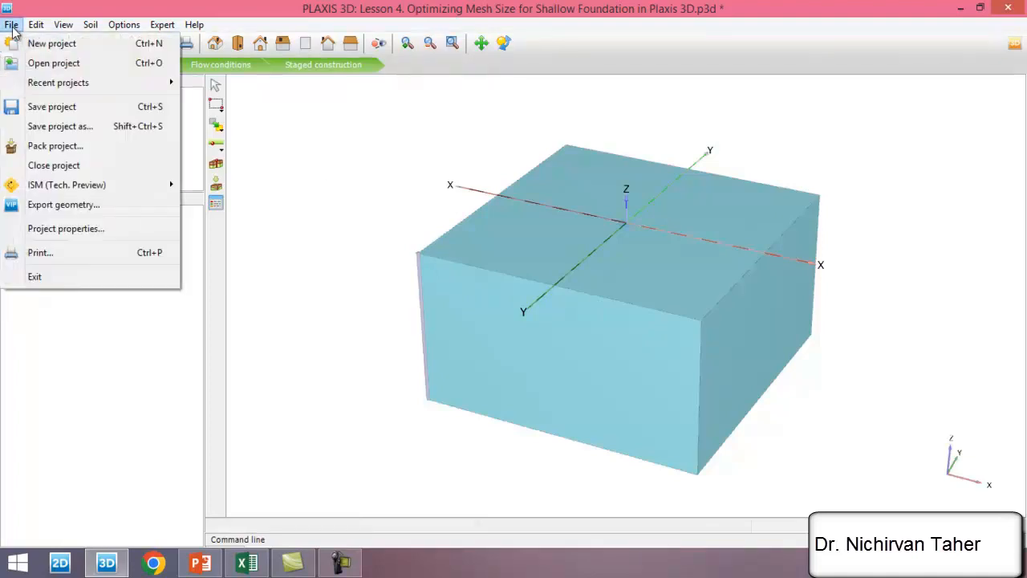
pyautogui.moveTo(65, 228)
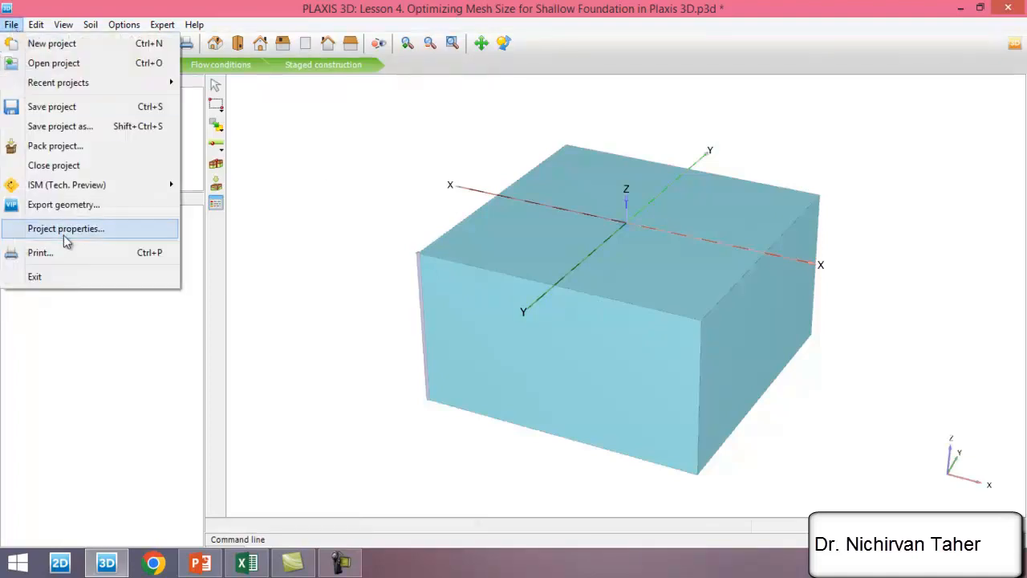
pyautogui.click(66, 228)
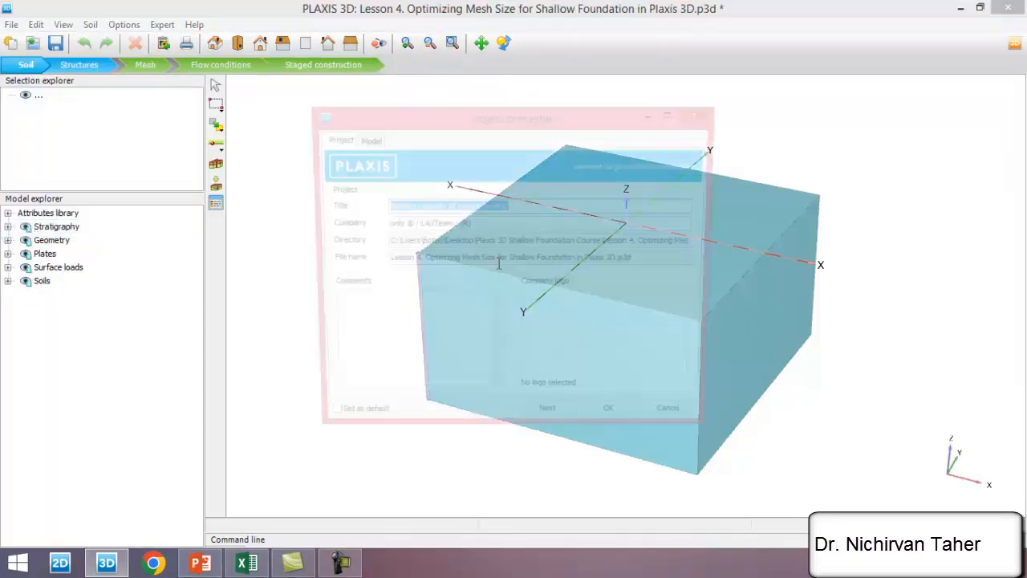
pyautogui.click(366, 138)
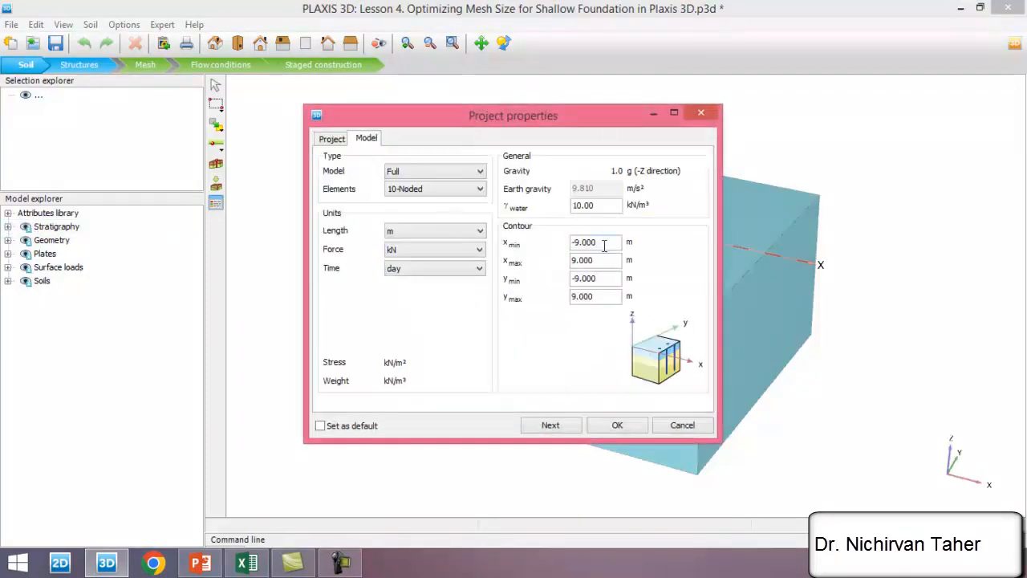
pyautogui.tripleClick(583, 241)
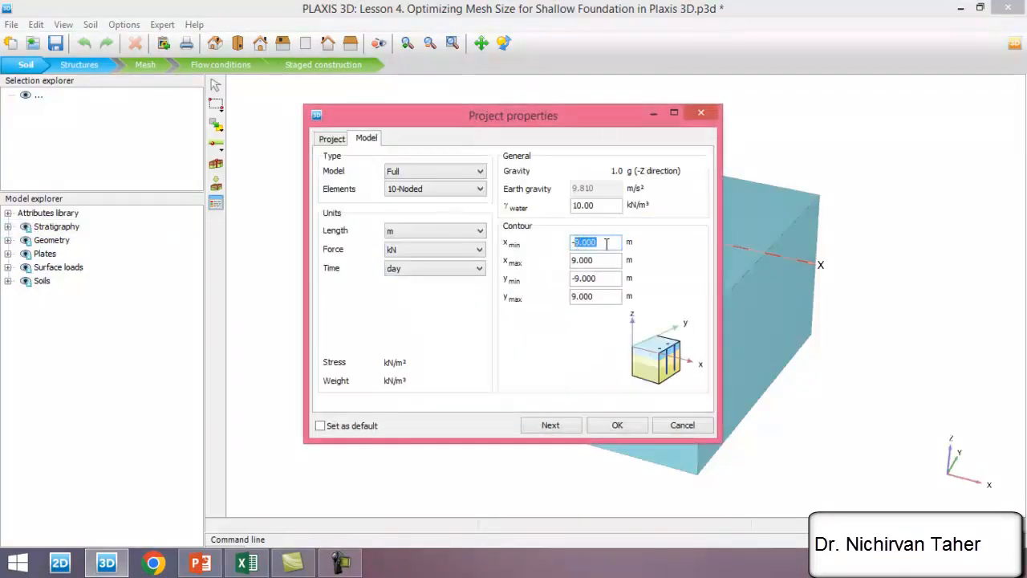
pyautogui.moveTo(358, 303)
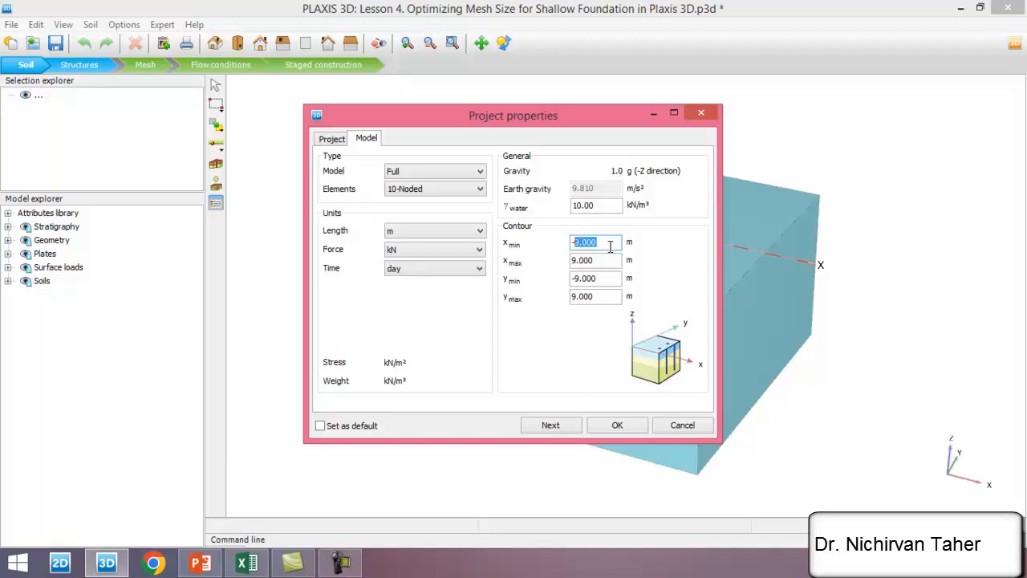
pyautogui.write('-6')
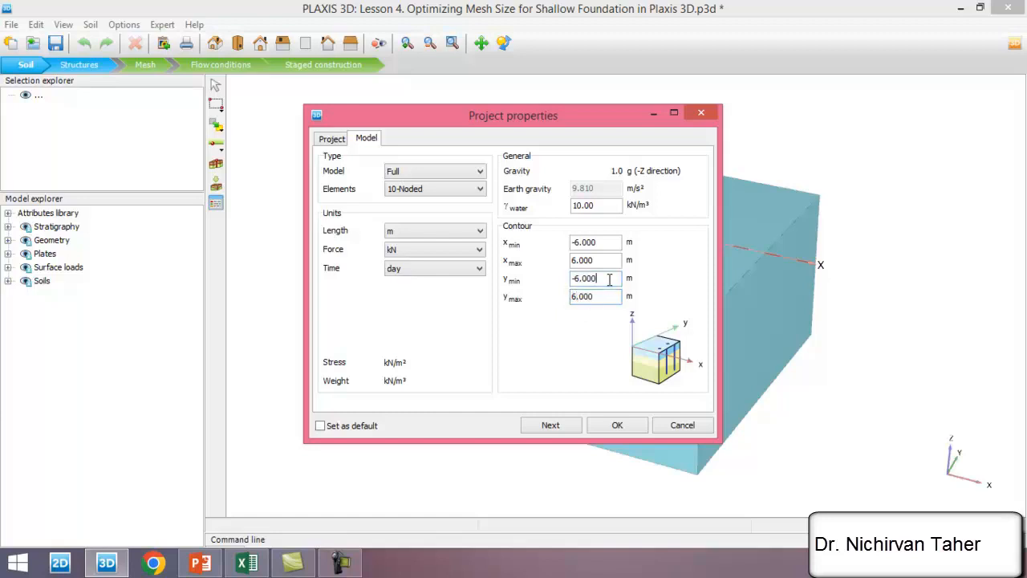
pyautogui.click(617, 425)
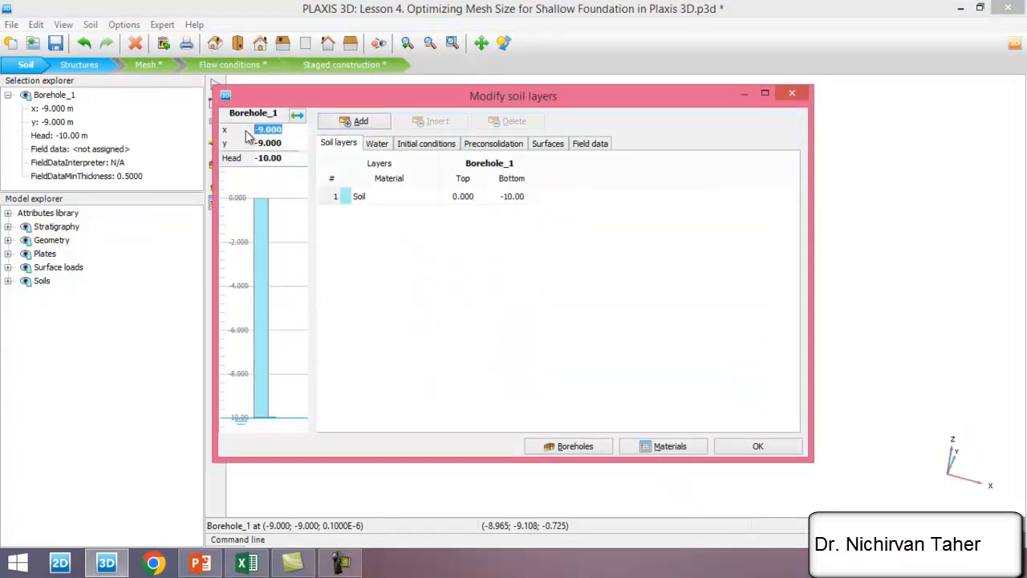
# Place Borehole_1 at x = -6, y = -6 with the soil layer bottom at -6.000 m
pyautogui.write('-6')
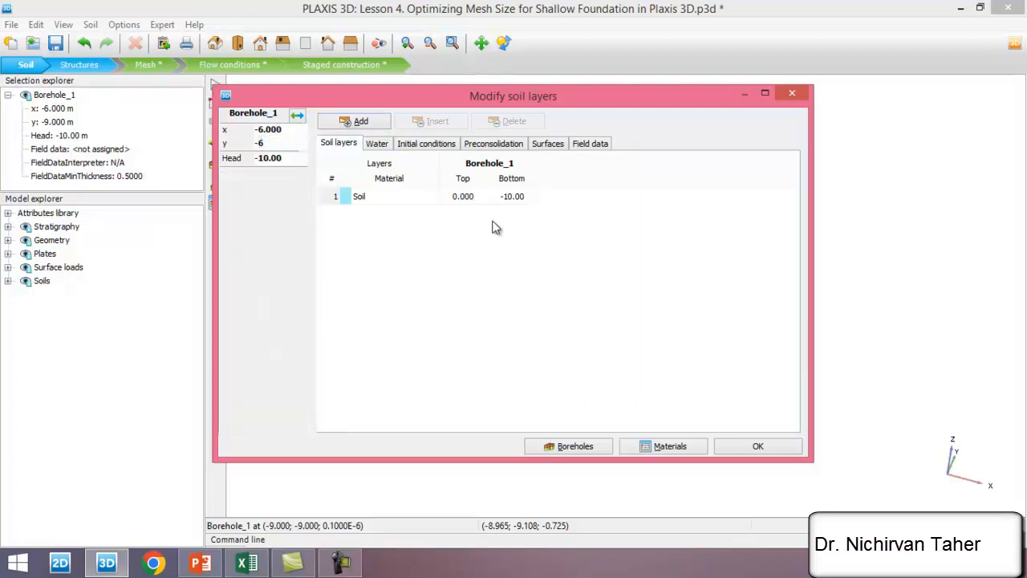
pyautogui.click(512, 196)
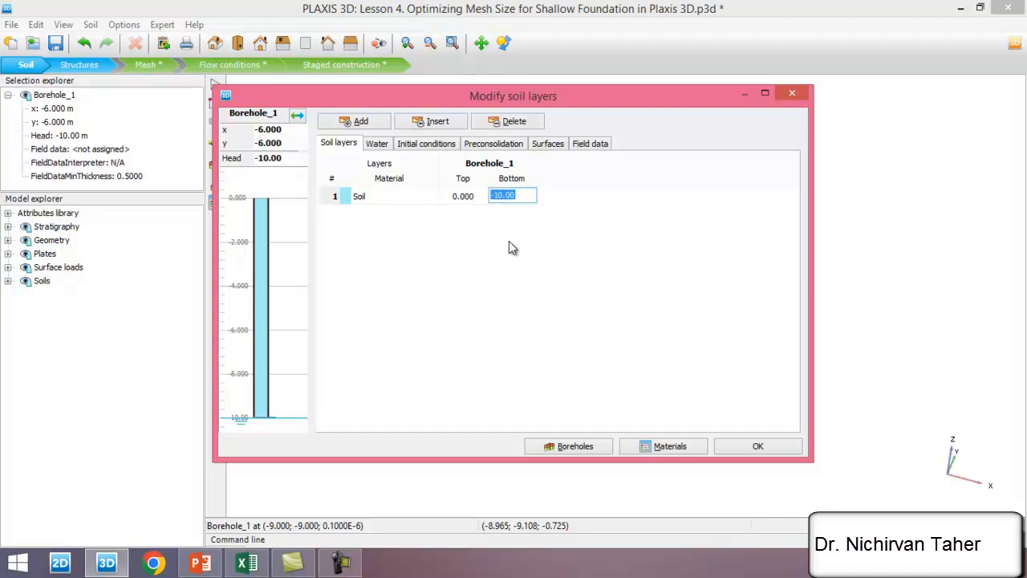
pyautogui.moveTo(541, 219)
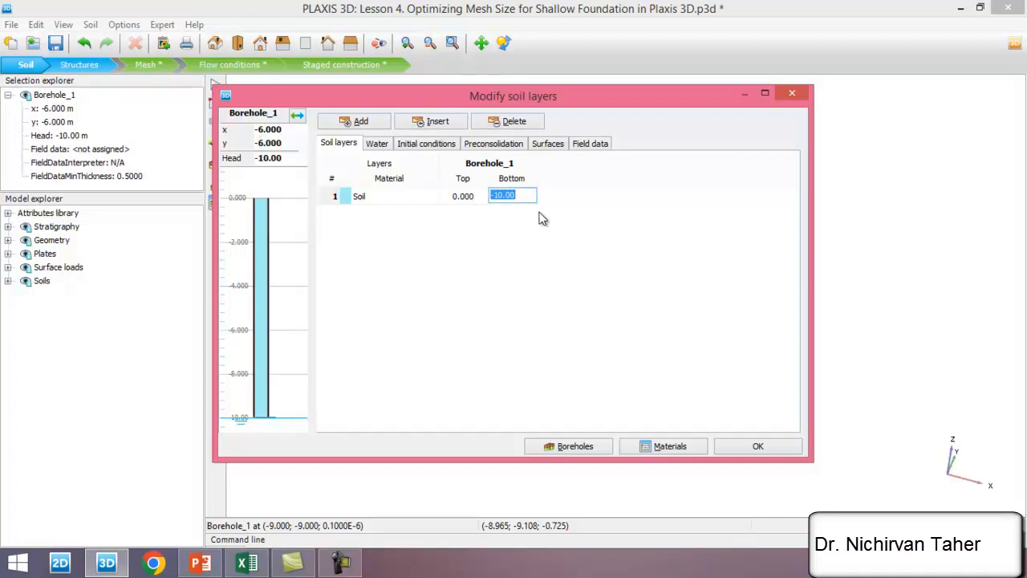
pyautogui.write('-6.000')
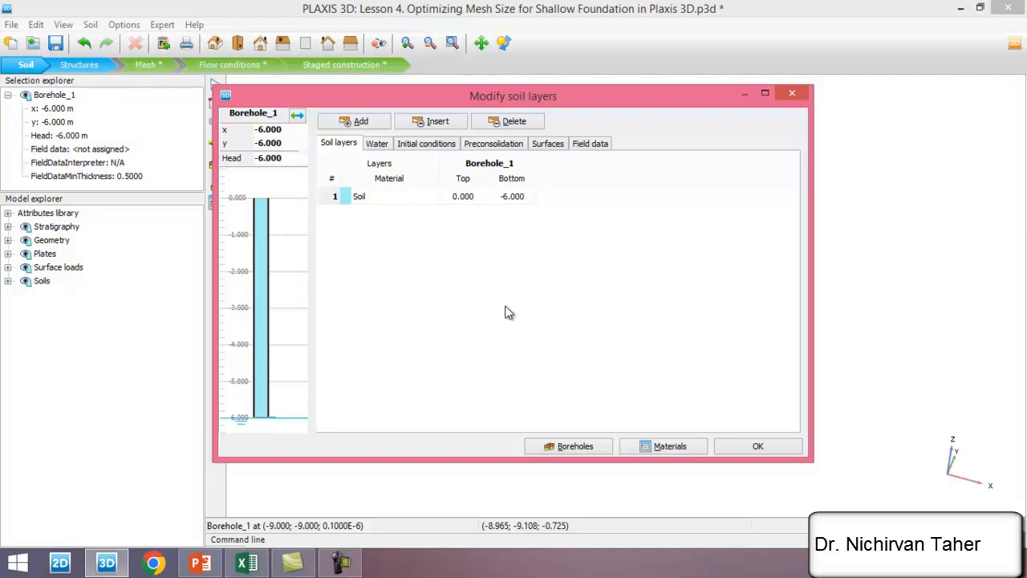
pyautogui.click(756, 445)
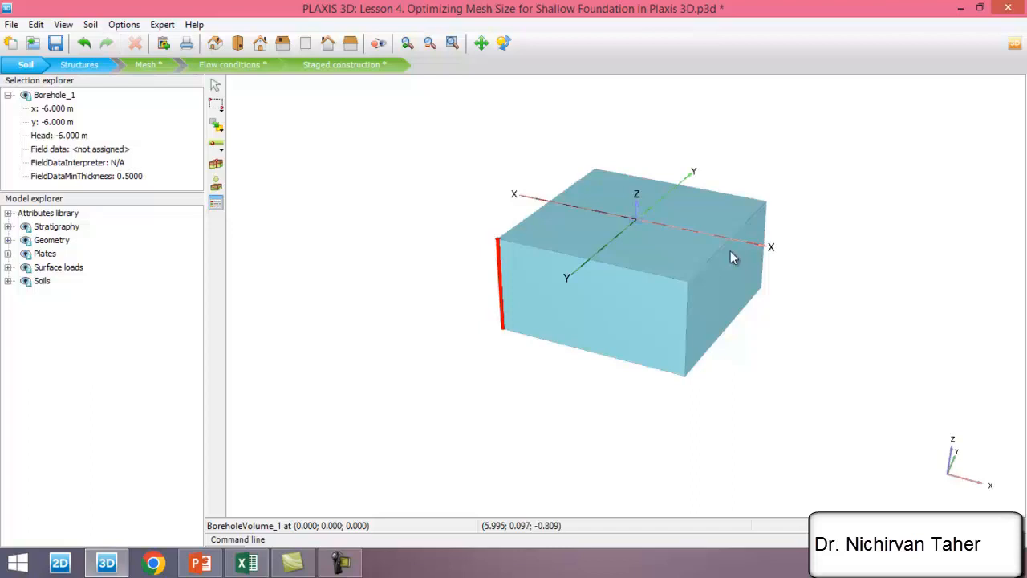
pyautogui.moveTo(548, 155)
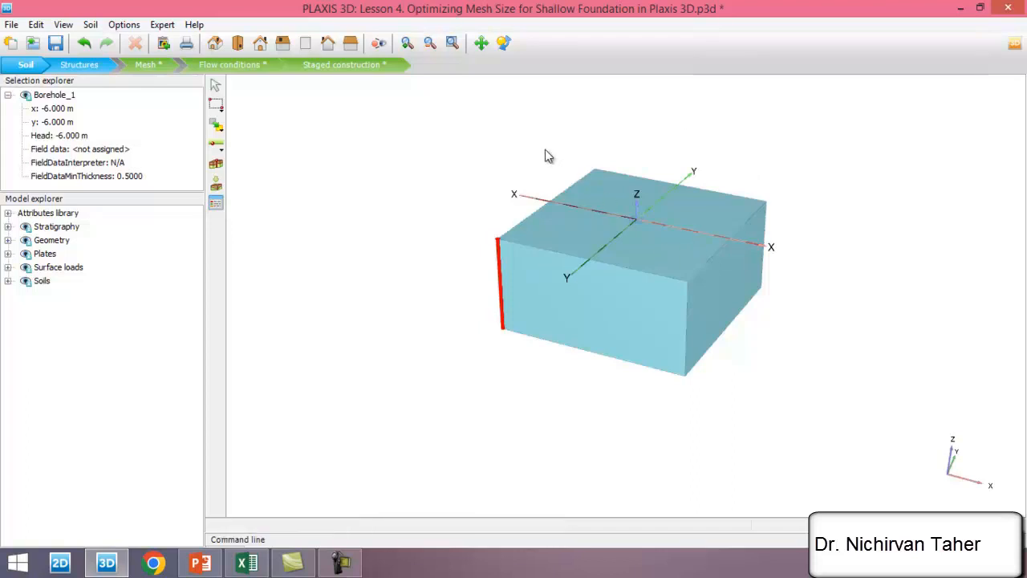
pyautogui.moveTo(634, 293)
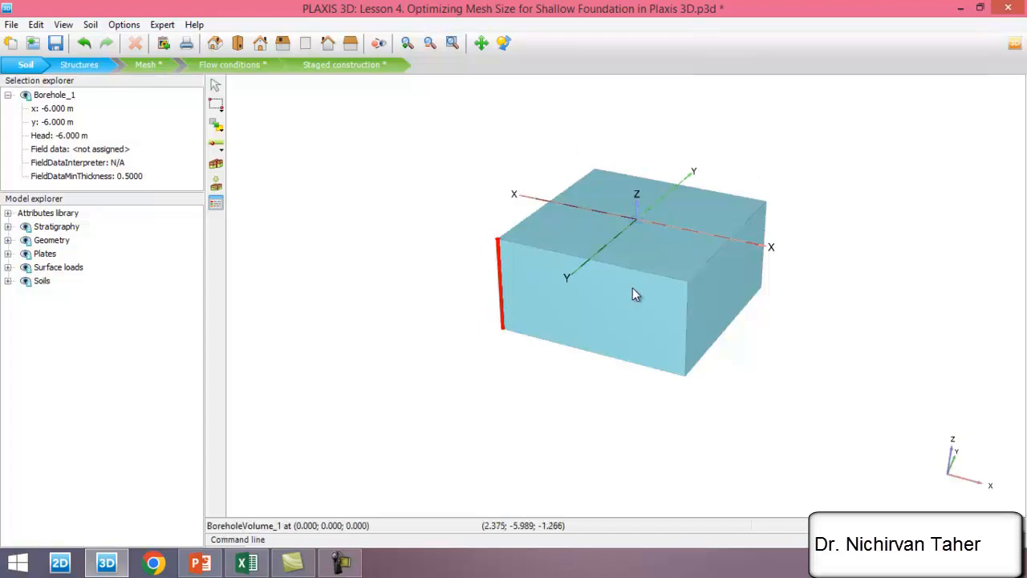
pyautogui.moveTo(512, 303)
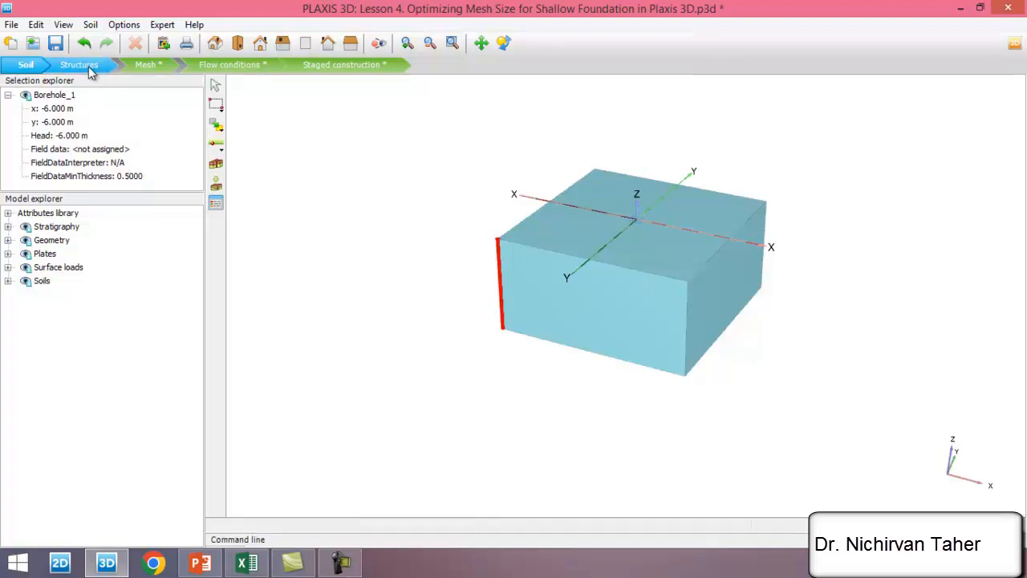
# Go from the Structures stage through meshing to Staged construction
pyautogui.click(78, 64)
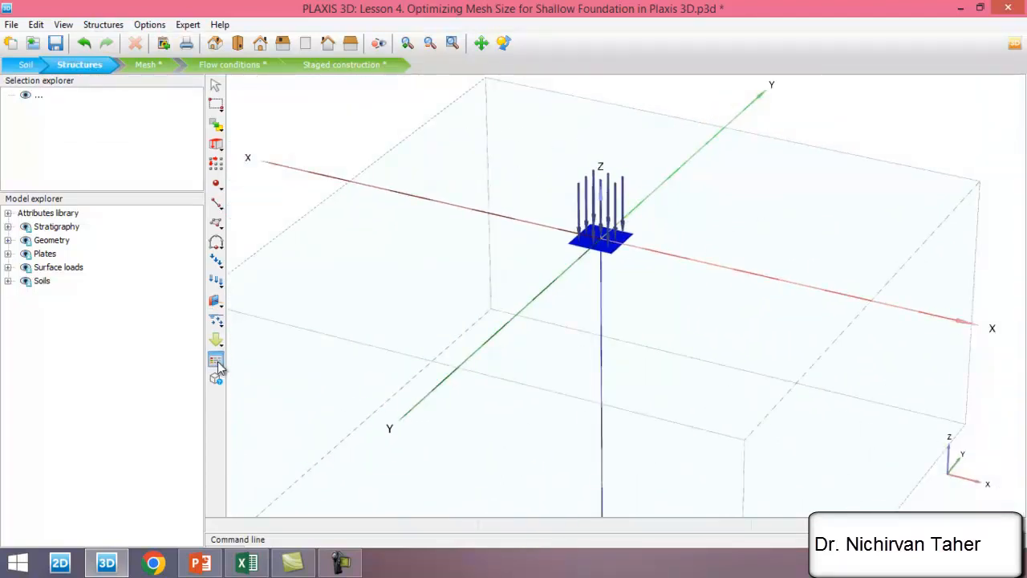
pyautogui.click(216, 359)
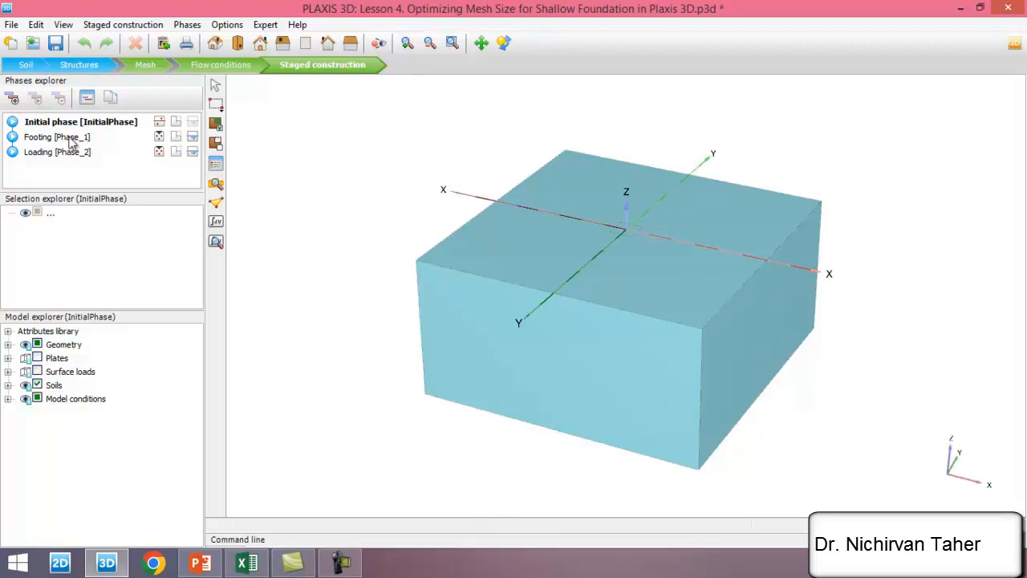
# Review the Footing and Loading phases, then open the mesh to select curve points
pyautogui.click(57, 136)
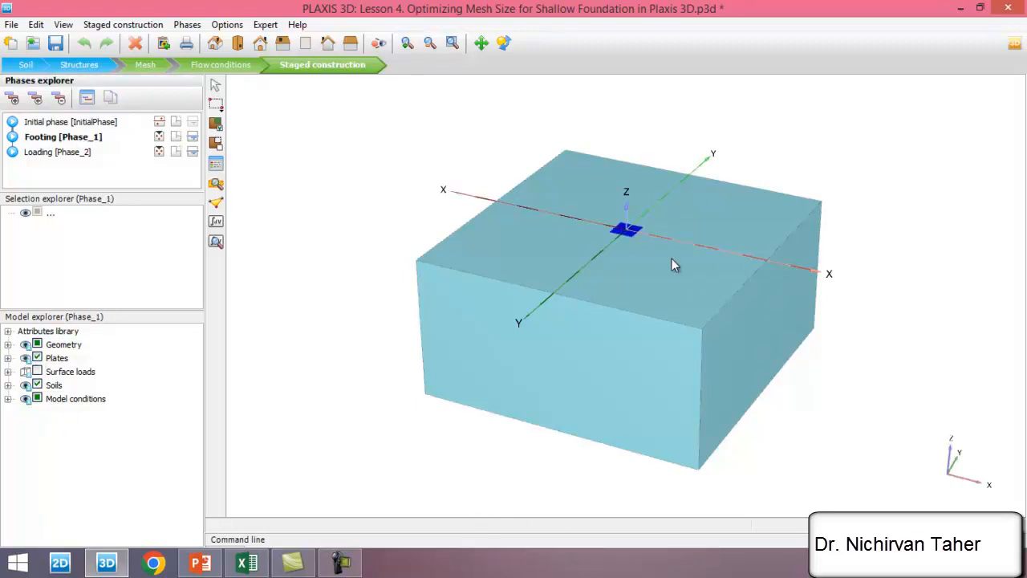
pyautogui.moveTo(613, 209)
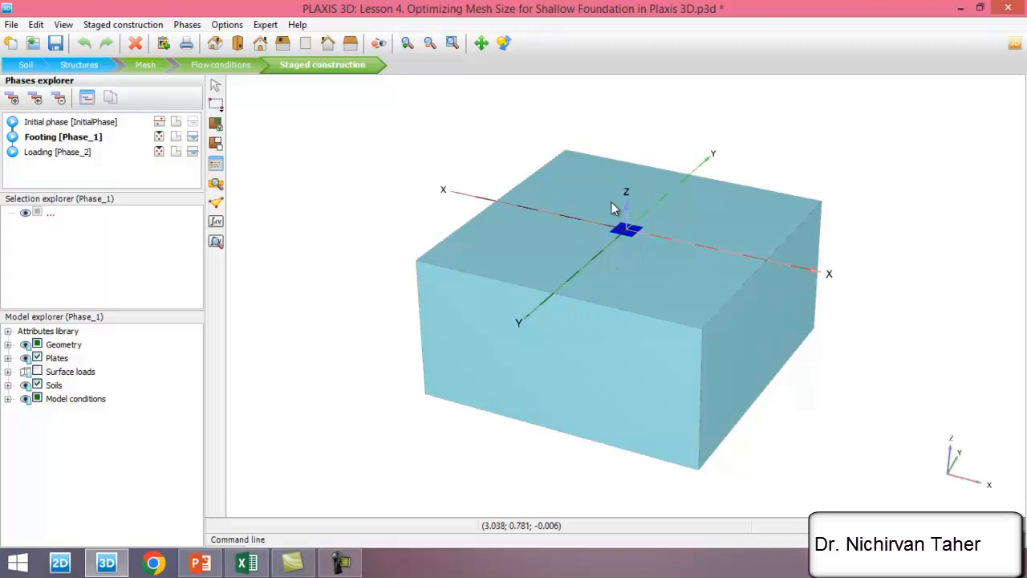
pyautogui.click(57, 151)
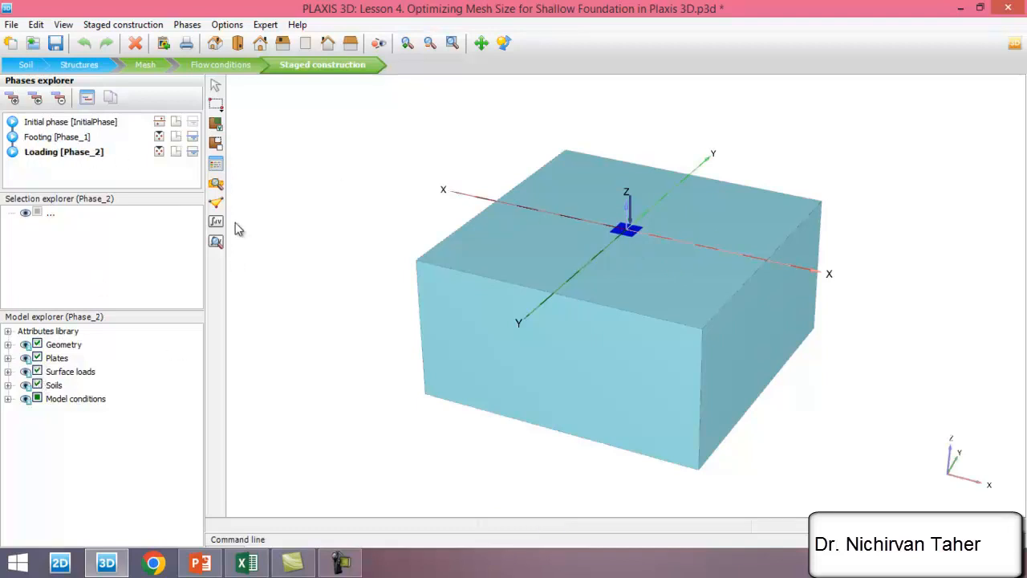
pyautogui.moveTo(674, 237)
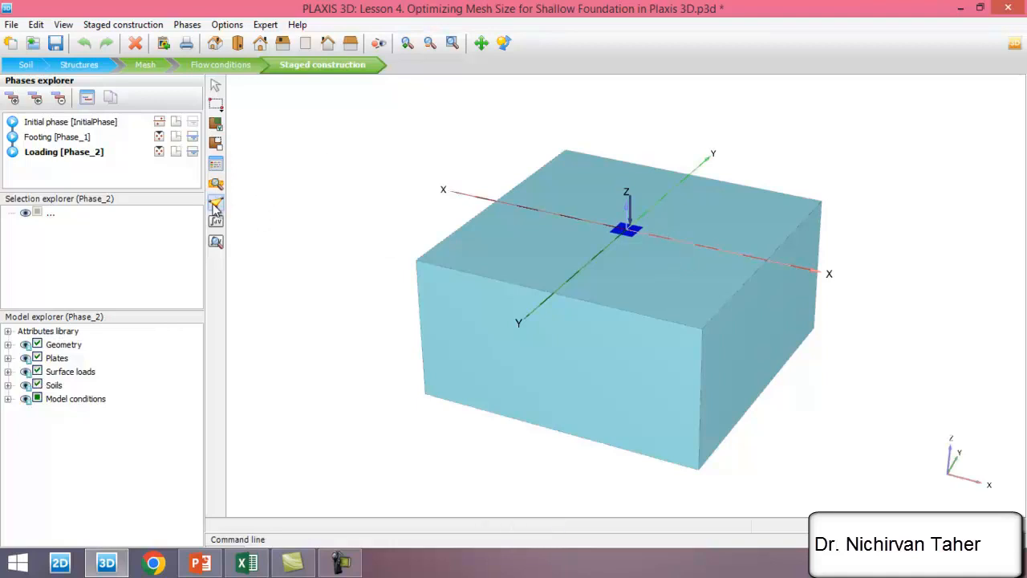
pyautogui.click(216, 205)
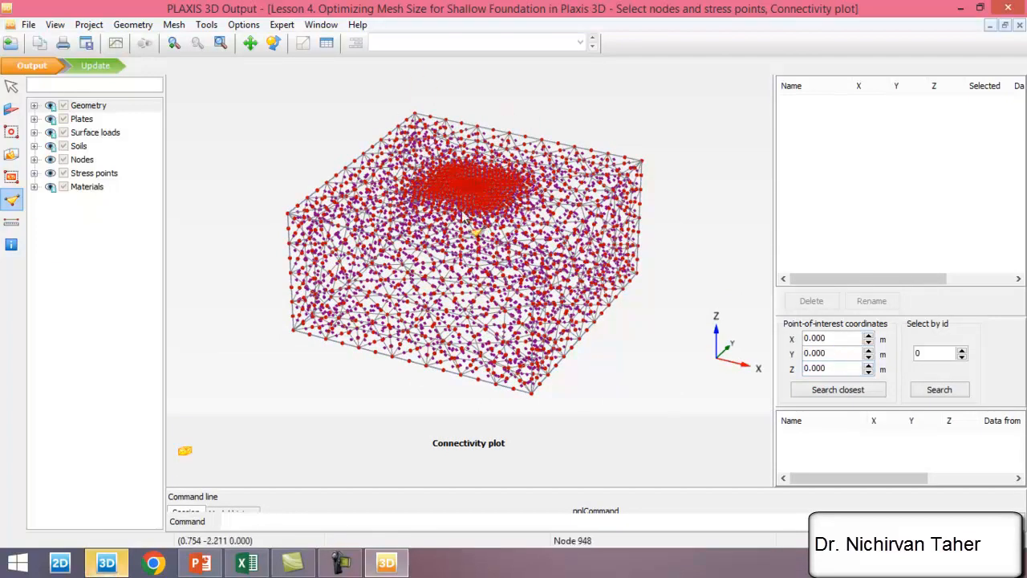
pyautogui.moveTo(470, 188)
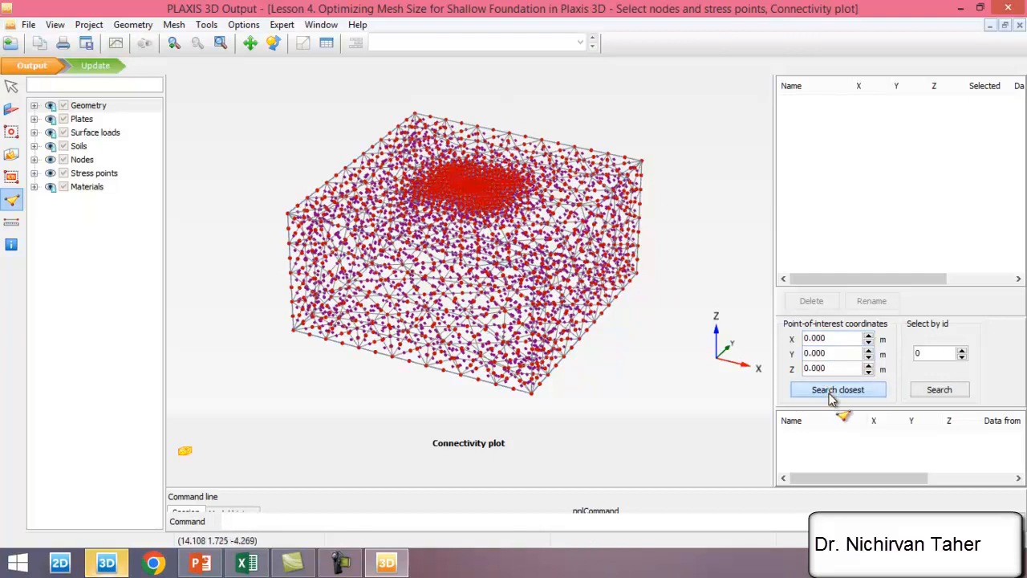
# Add the mesh node closest to (0, 0, 0) as a curve point
pyautogui.click(837, 389)
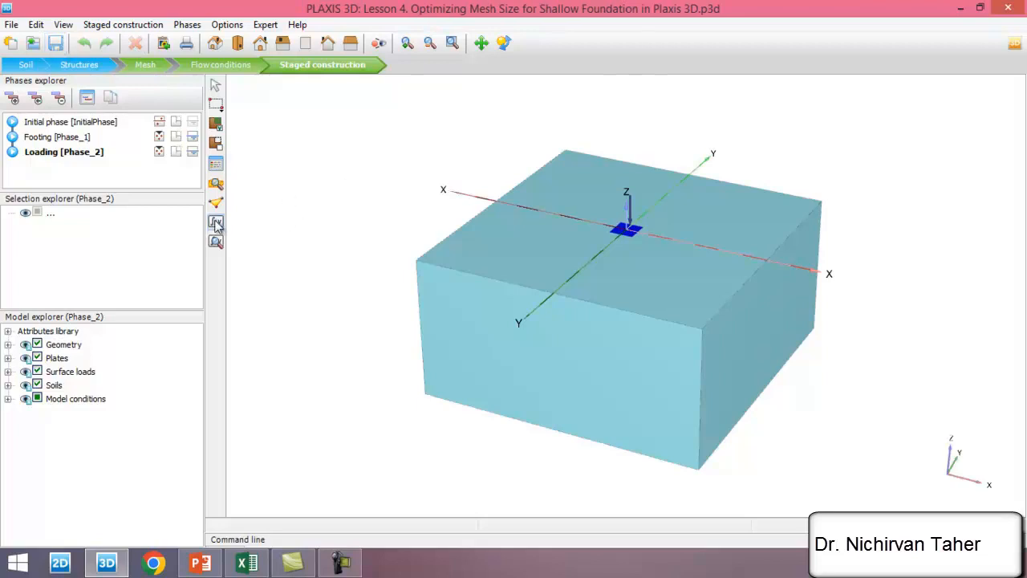
pyautogui.moveTo(357, 234)
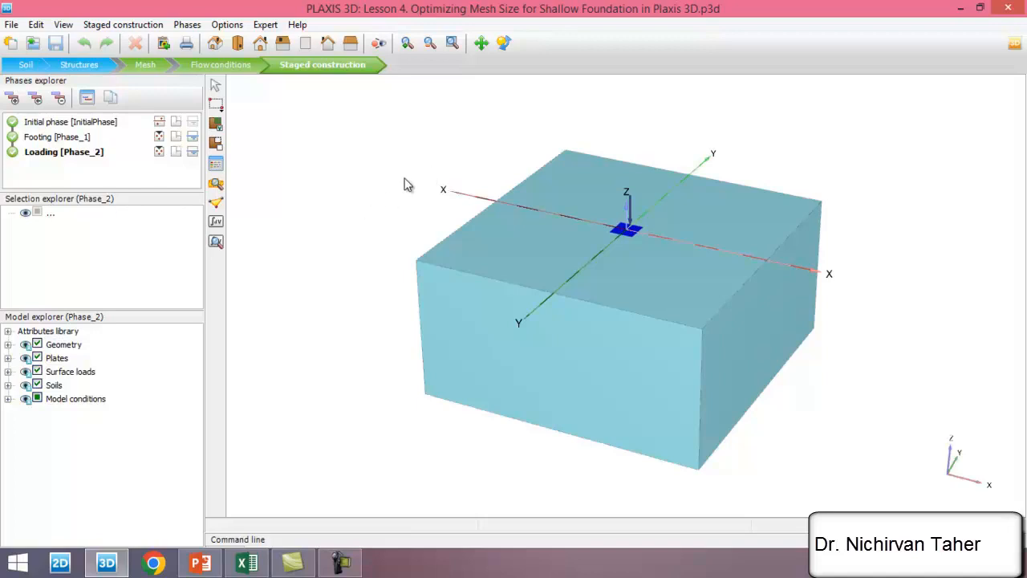
pyautogui.moveTo(290, 220)
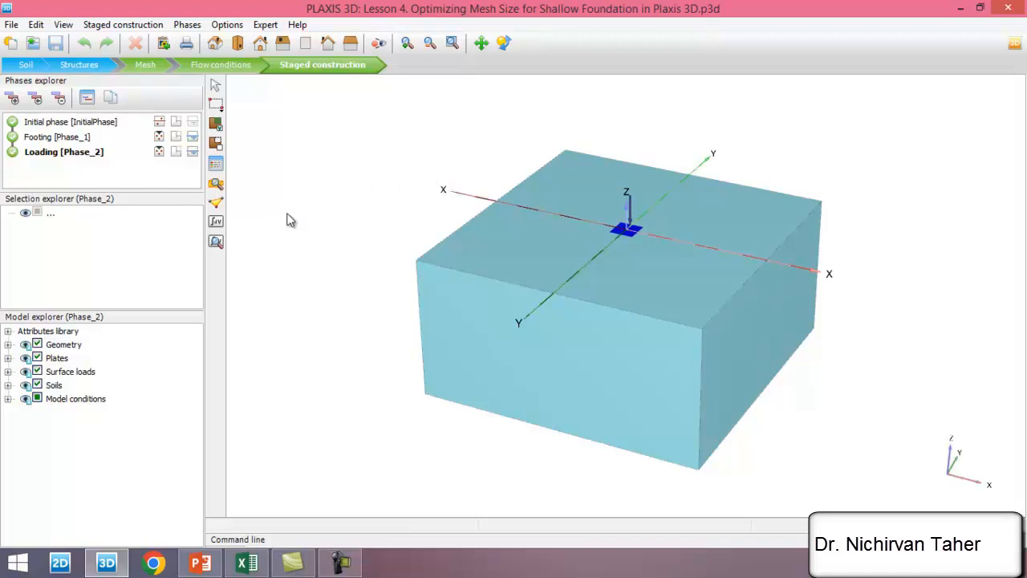
pyautogui.moveTo(341, 175)
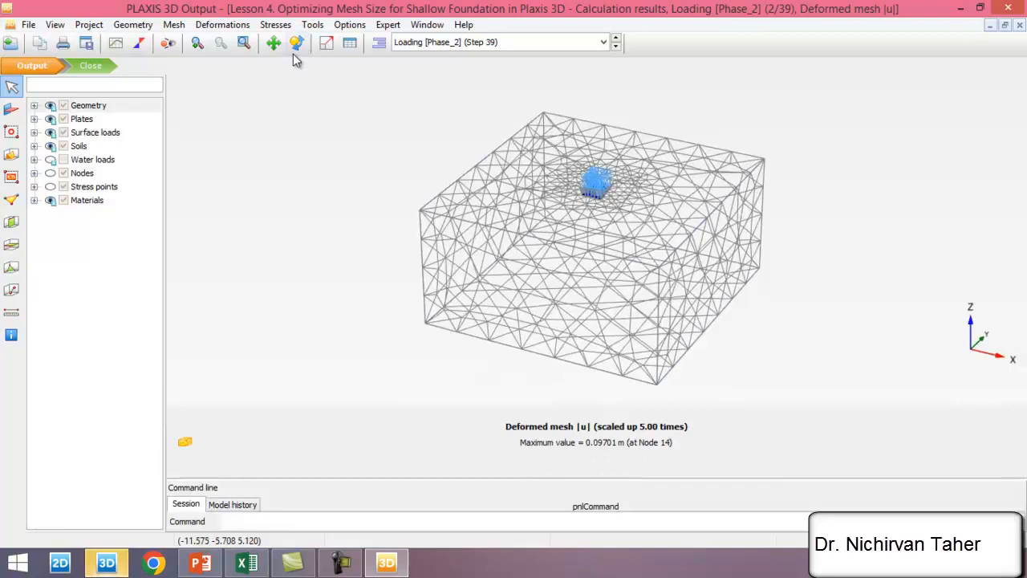
# Colour the mesh by material, orbit around the footing, and open the Curves manager
pyautogui.click(173, 24)
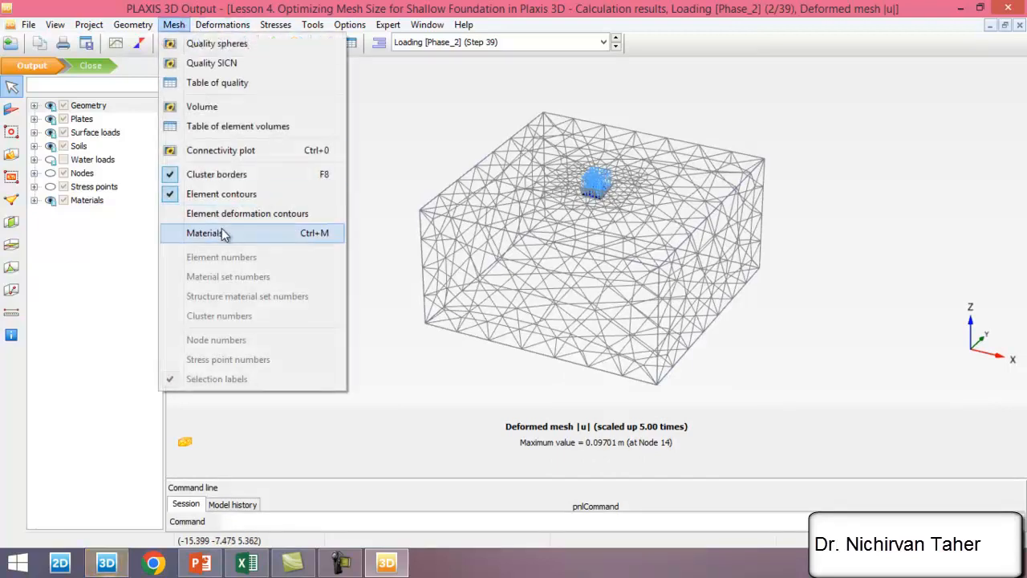
pyautogui.click(205, 233)
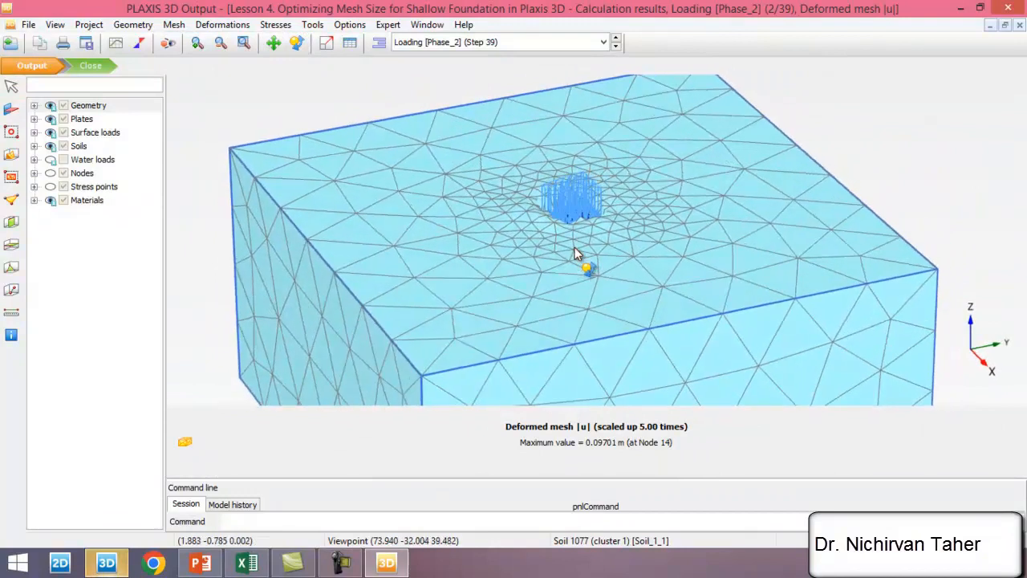
pyautogui.moveTo(573, 252); pyautogui.dragTo(656, 275)
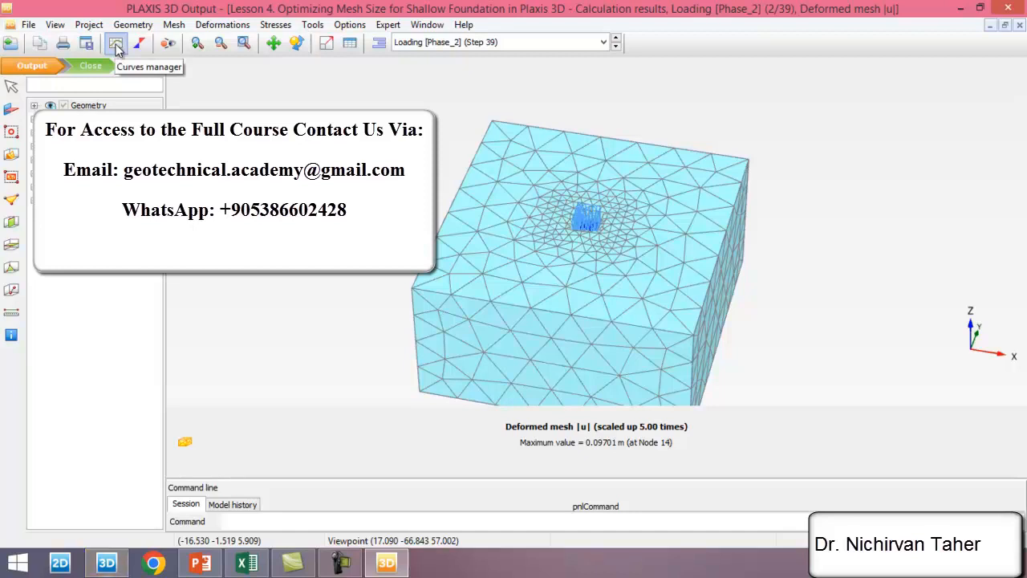
pyautogui.click(115, 43)
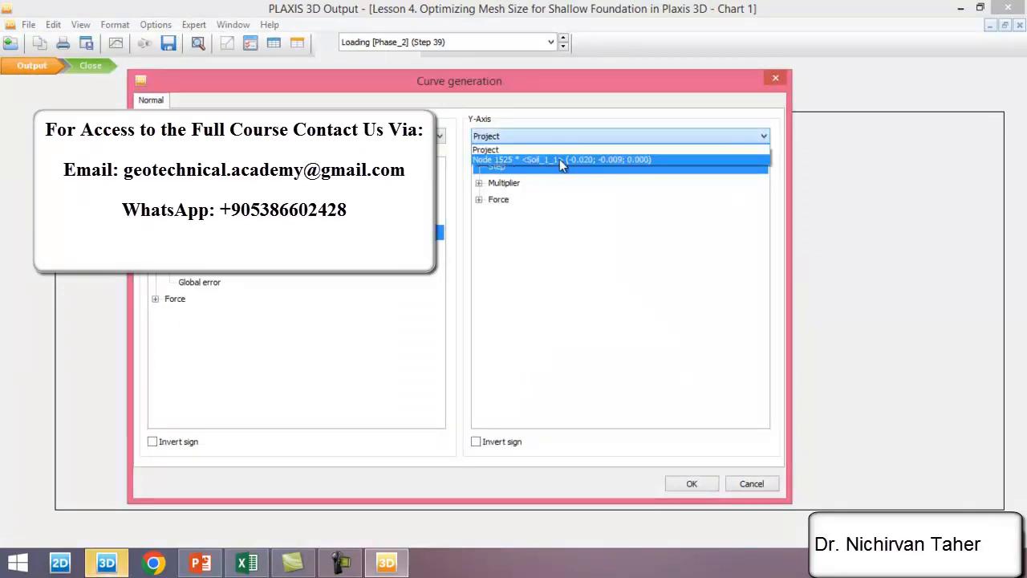
# Plot Node 1525's total vertical displacement uz against ΣMstage as Chart 1
pyautogui.click(562, 159)
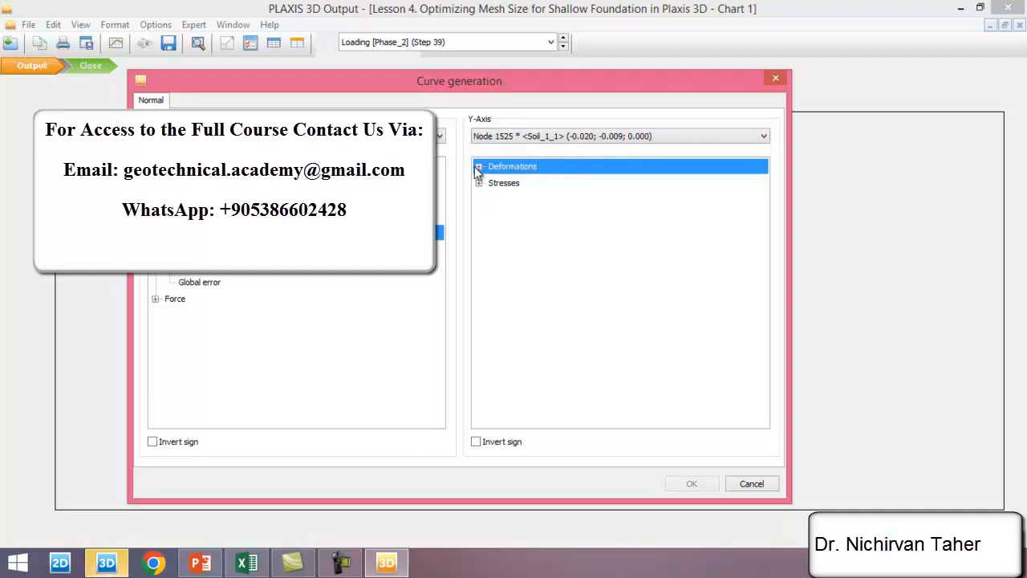
pyautogui.click(478, 166)
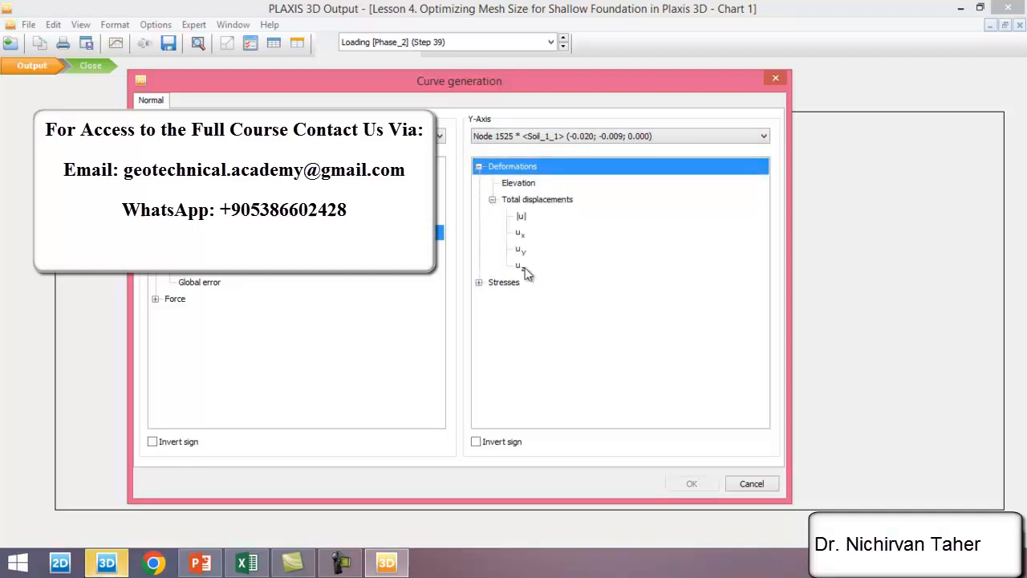
pyautogui.moveTo(522, 273)
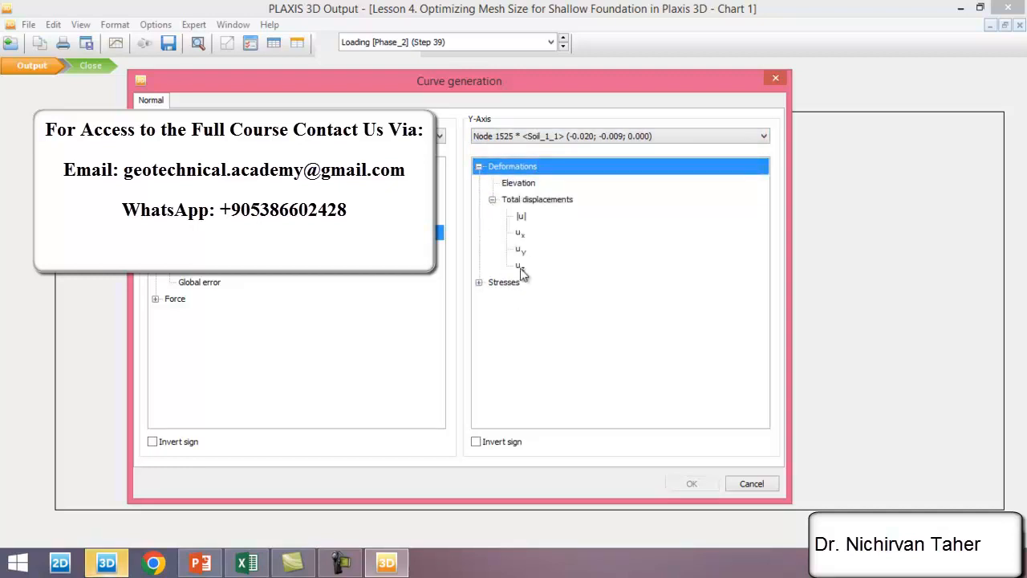
pyautogui.click(520, 266)
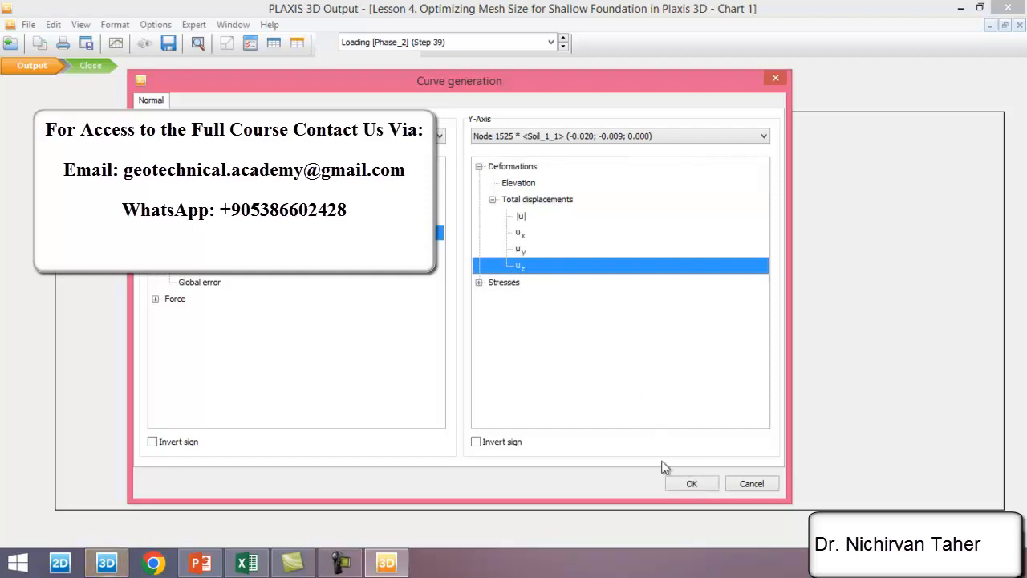
pyautogui.click(691, 483)
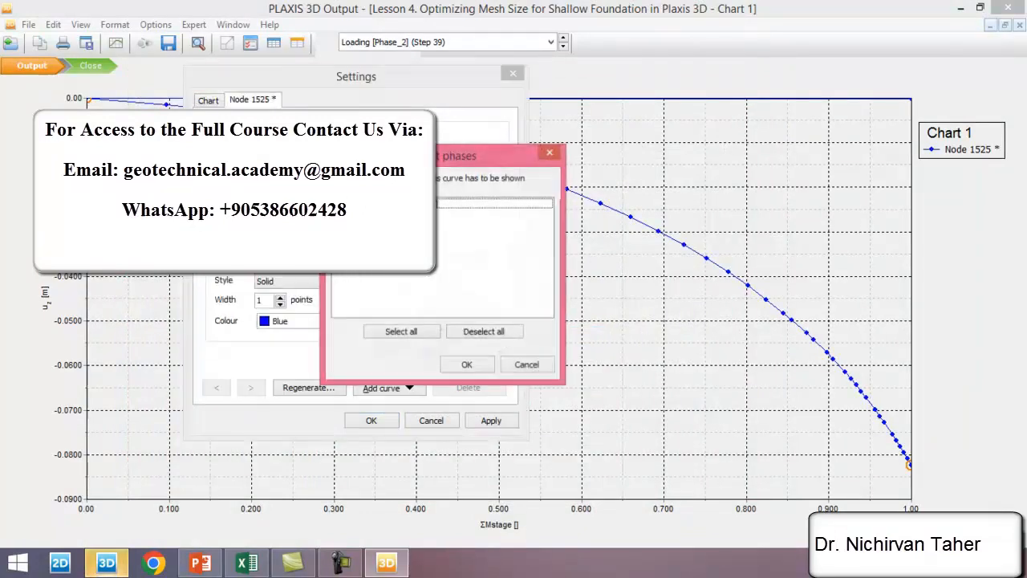
pyautogui.click(492, 212)
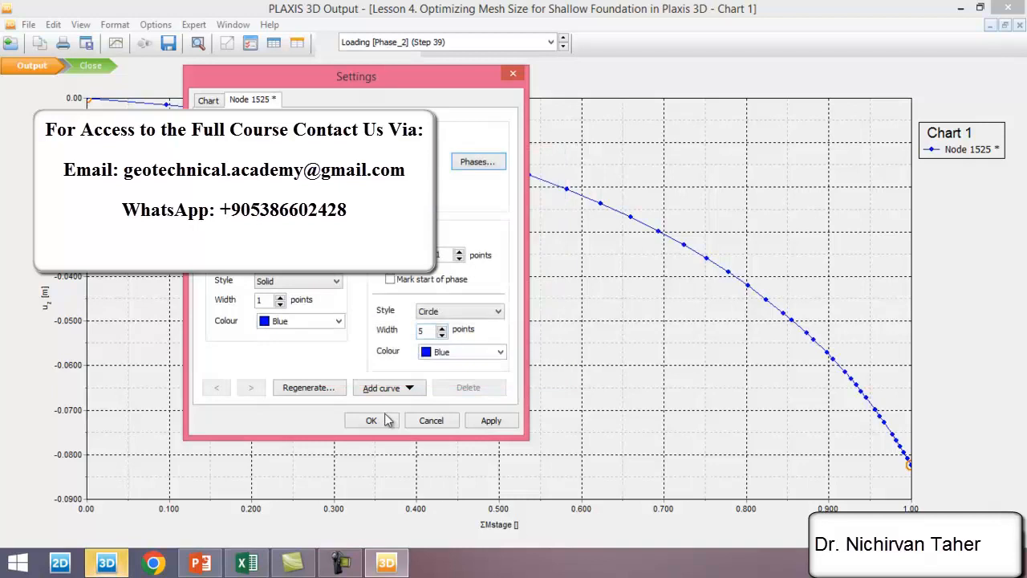
pyautogui.click(370, 419)
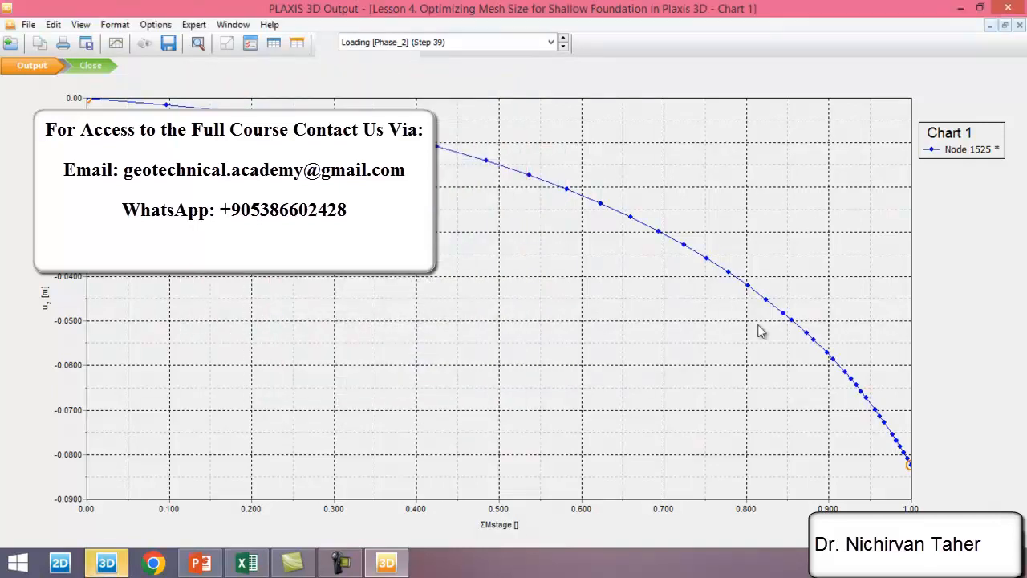
pyautogui.moveTo(642, 277)
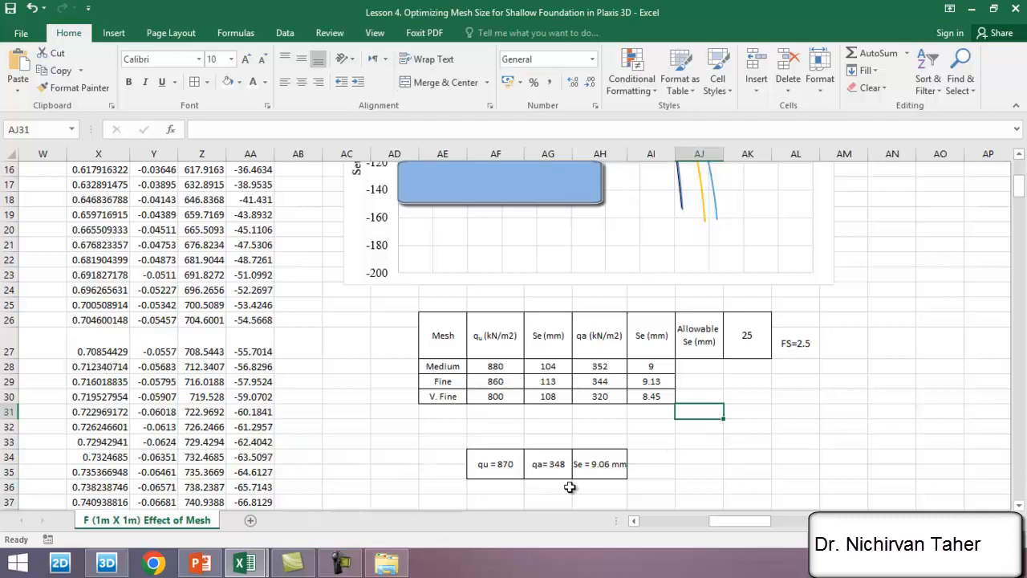
pyautogui.moveTo(577, 477)
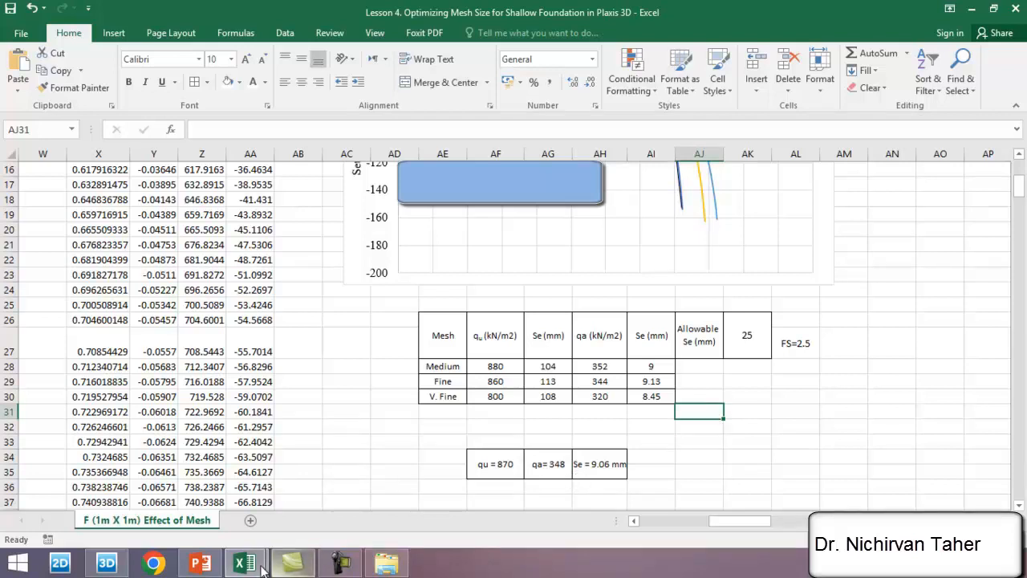
pyautogui.moveTo(244, 562)
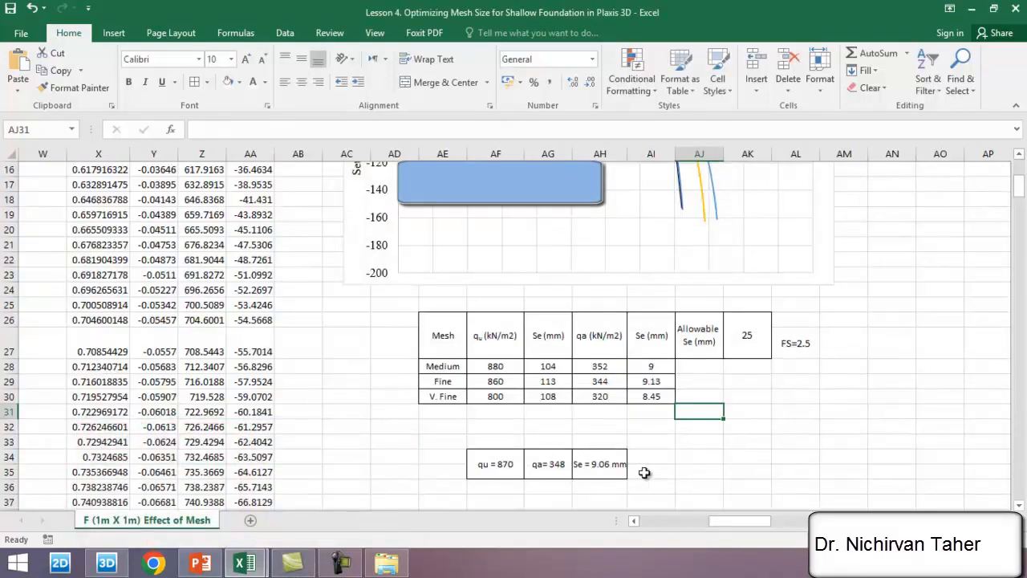
pyautogui.moveTo(656, 459)
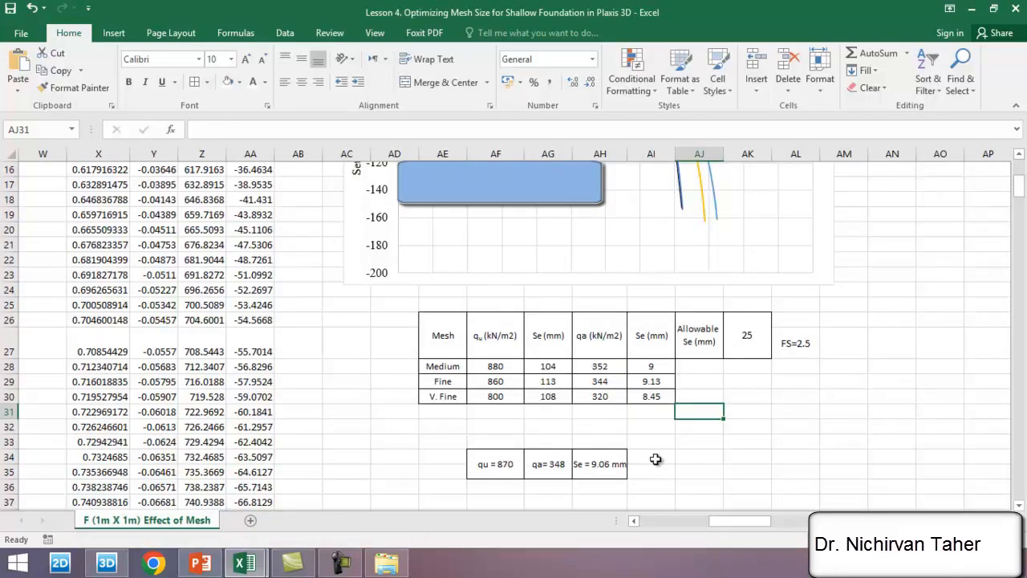
pyautogui.moveTo(614, 398)
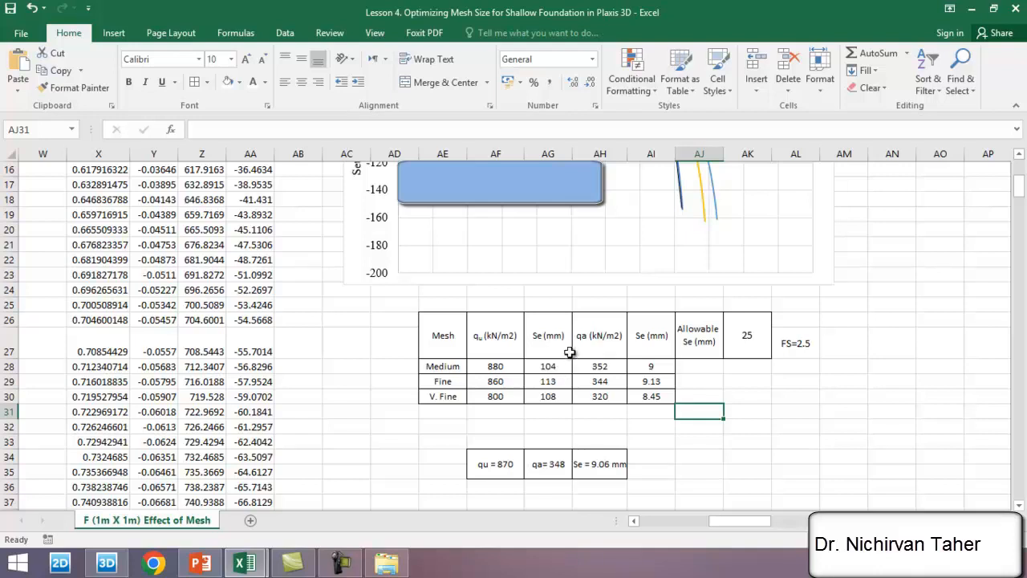
pyautogui.moveTo(516, 223)
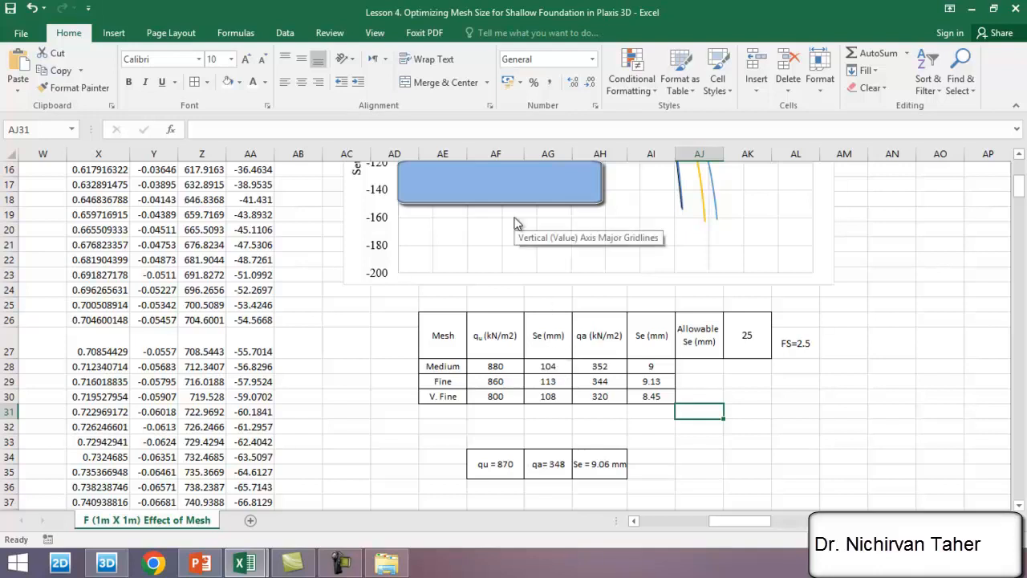
pyautogui.moveTo(584, 267)
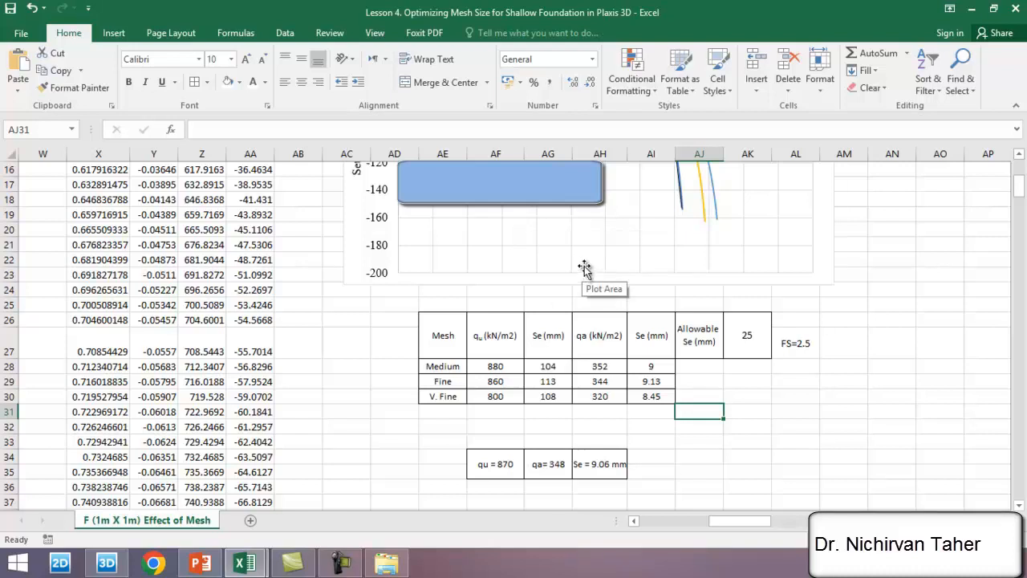